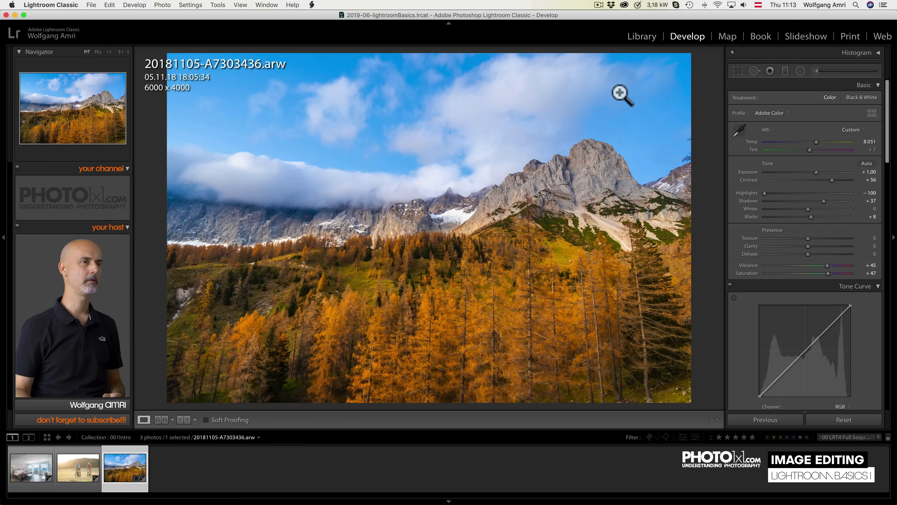
mouse_move(743, 106)
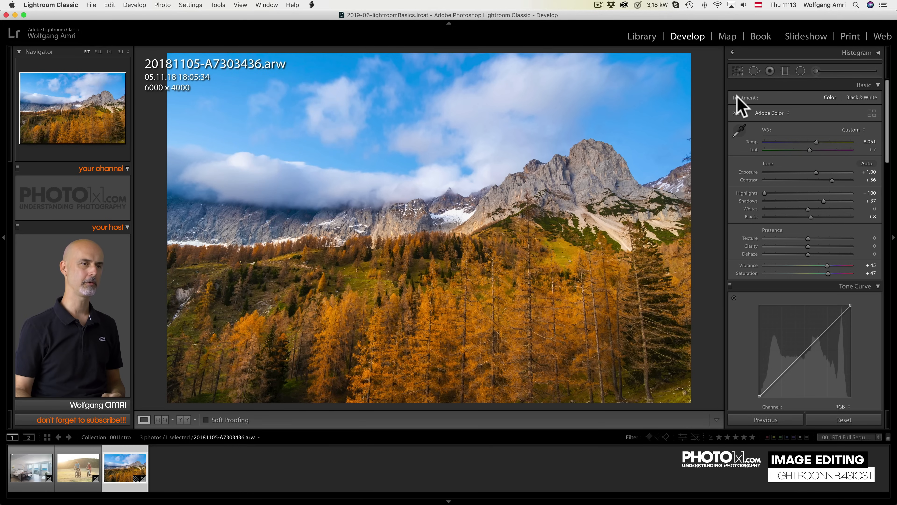
mouse_move(714, 37)
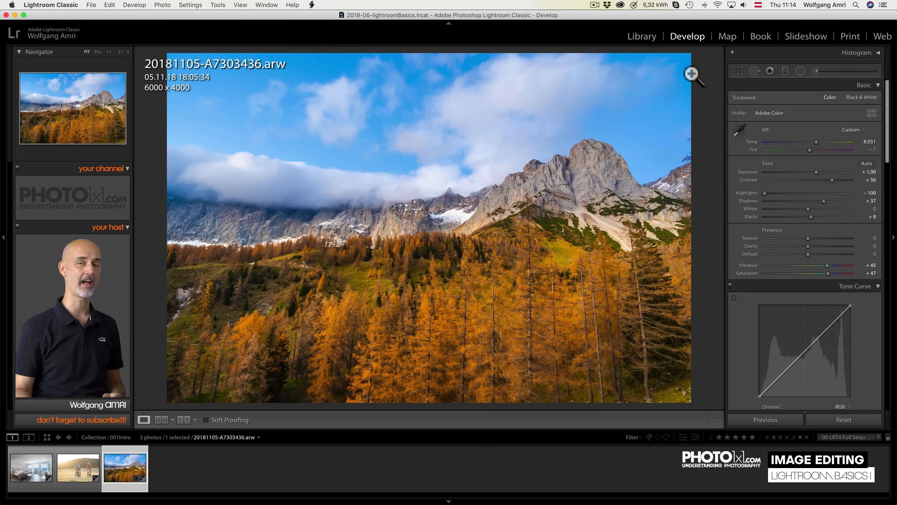
Open the 002profile collection and select the meadow portrait 20130719-5O3A4475.CR2.
left_click(78, 469)
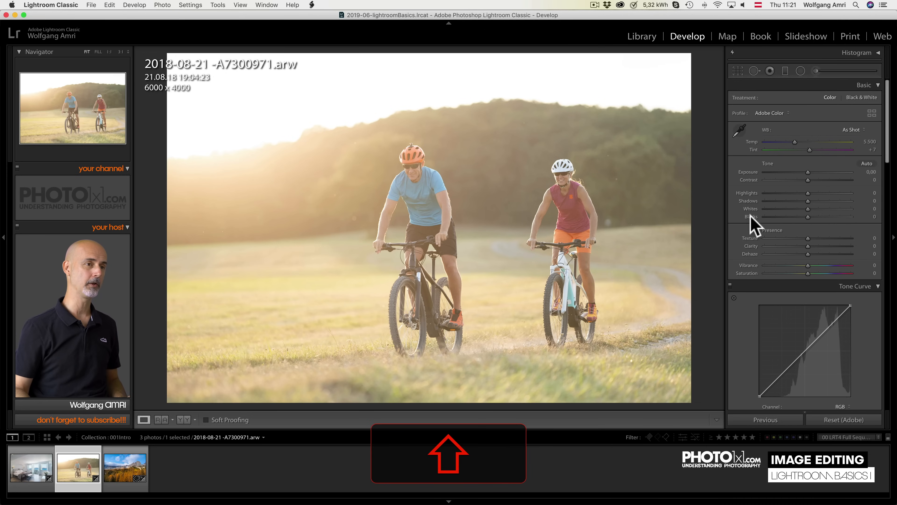
left_click_drag(808, 216, 780, 216)
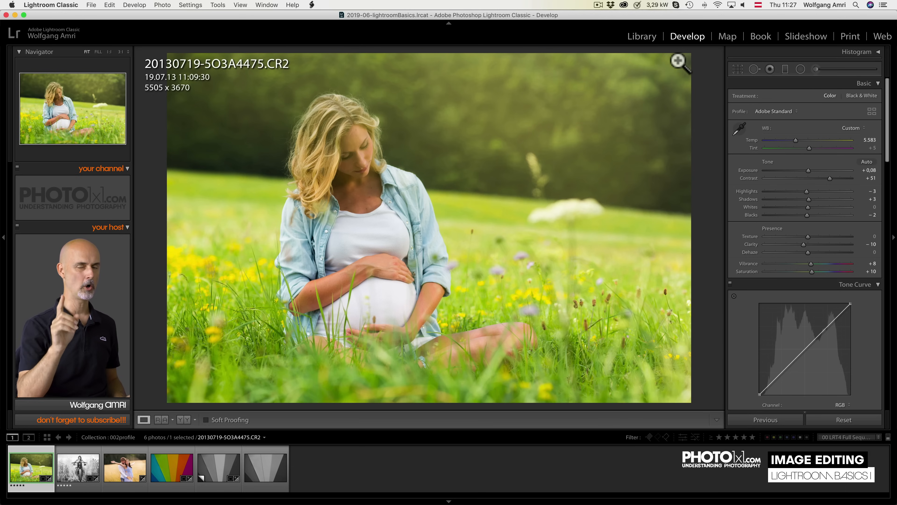
mouse_move(716, 54)
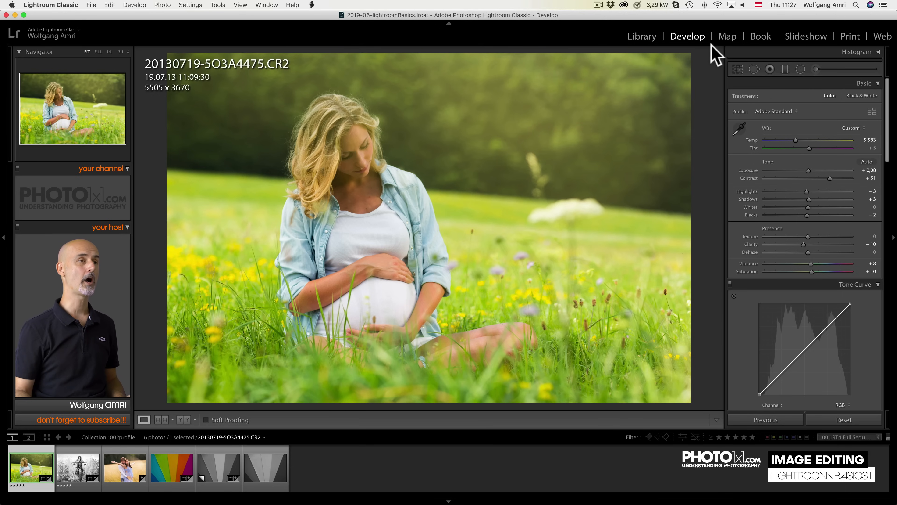
mouse_move(717, 34)
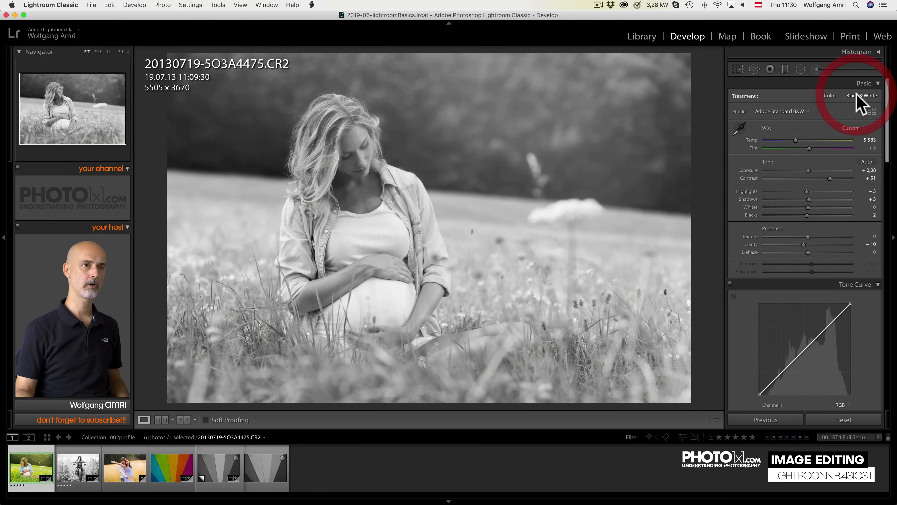
Set the meadow portrait's Treatment to Black & White, then move to the motorcycle photo.
left_click(829, 95)
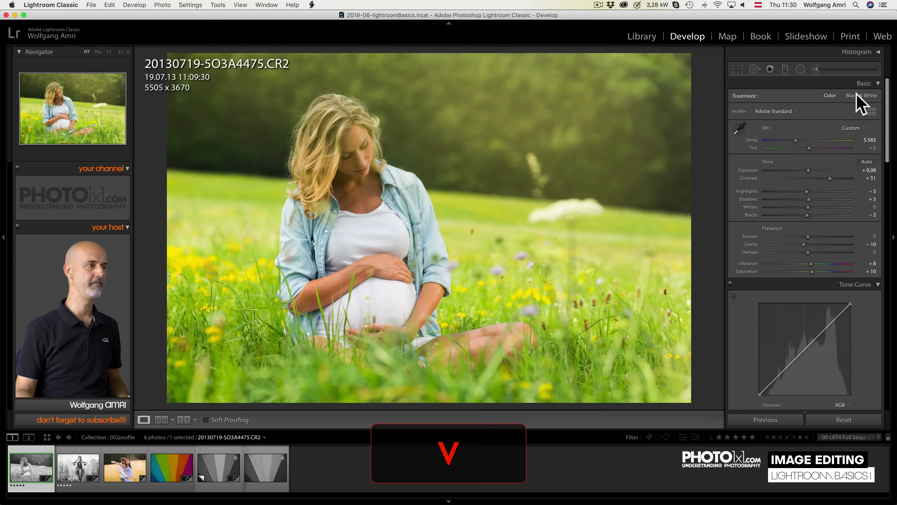
left_click(867, 95)
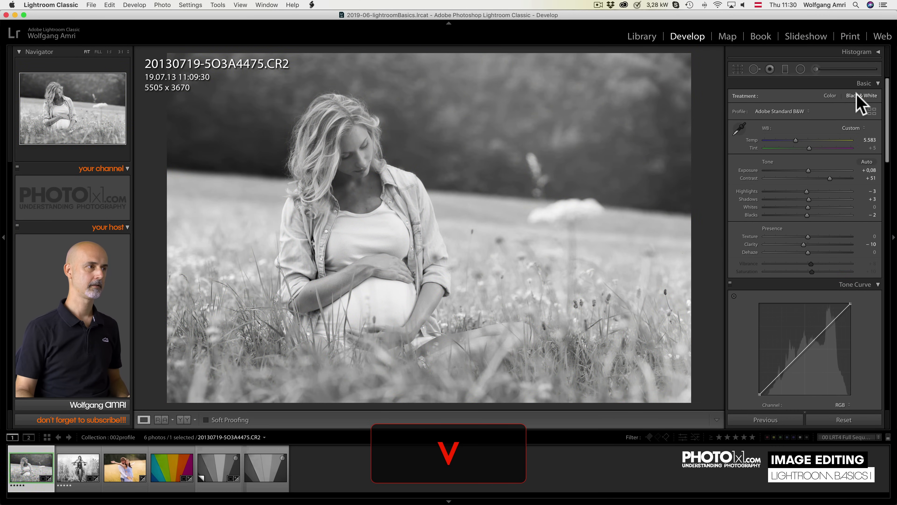
left_click(78, 466)
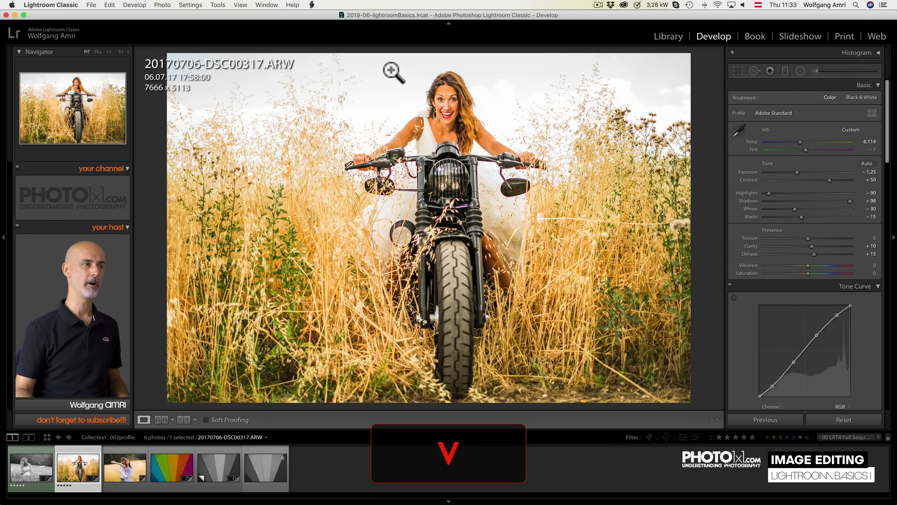
Preview the motorcycle photo in Black & White and return it to Color, then select the paper-fan photo.
left_click(860, 97)
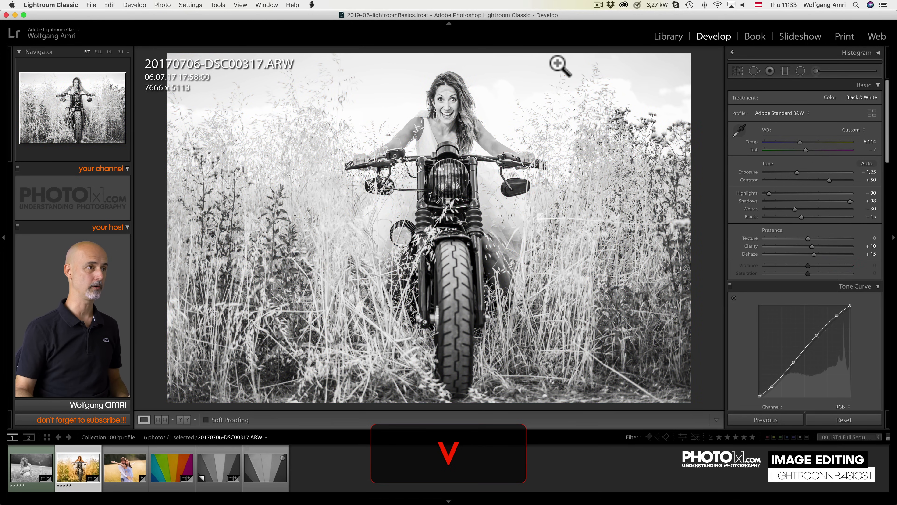
left_click(829, 97)
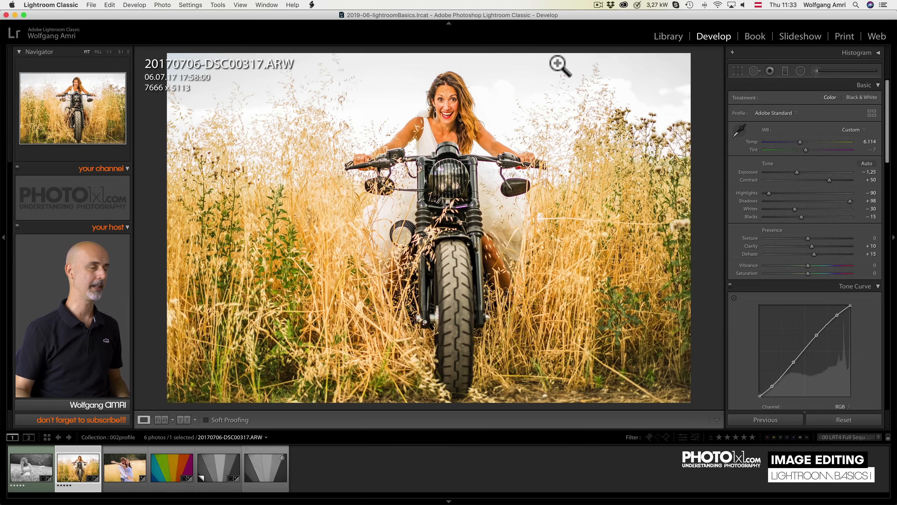
left_click(171, 467)
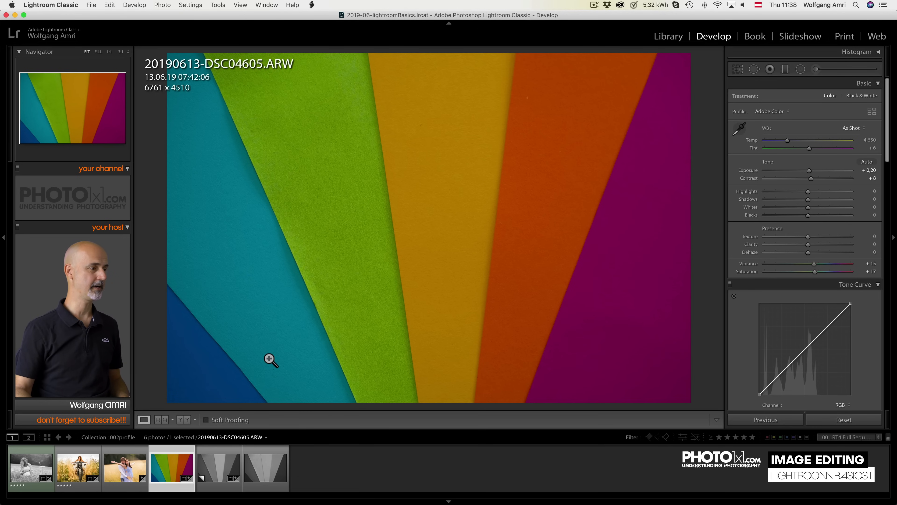
View the BW JPEG of the paper photo, then select the 20190613-DSC04605.ARW Copy 1 virtual copy.
left_click(265, 468)
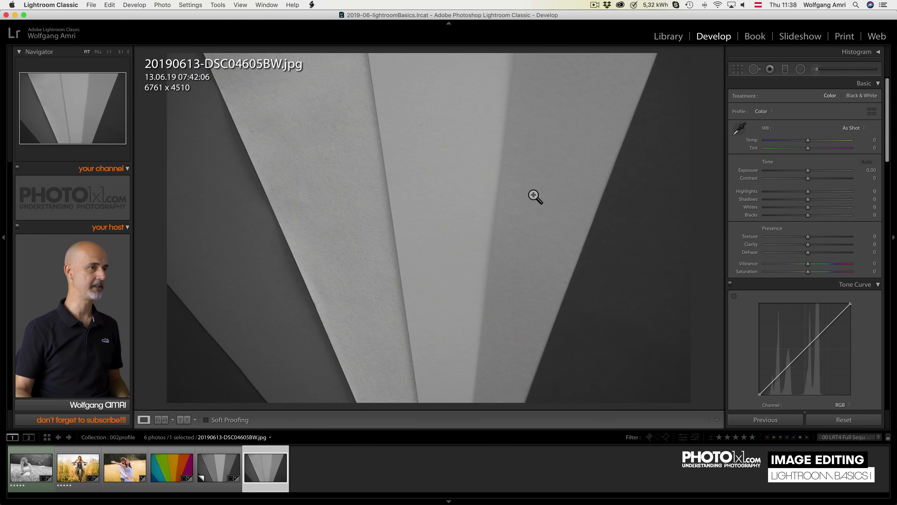
mouse_move(354, 151)
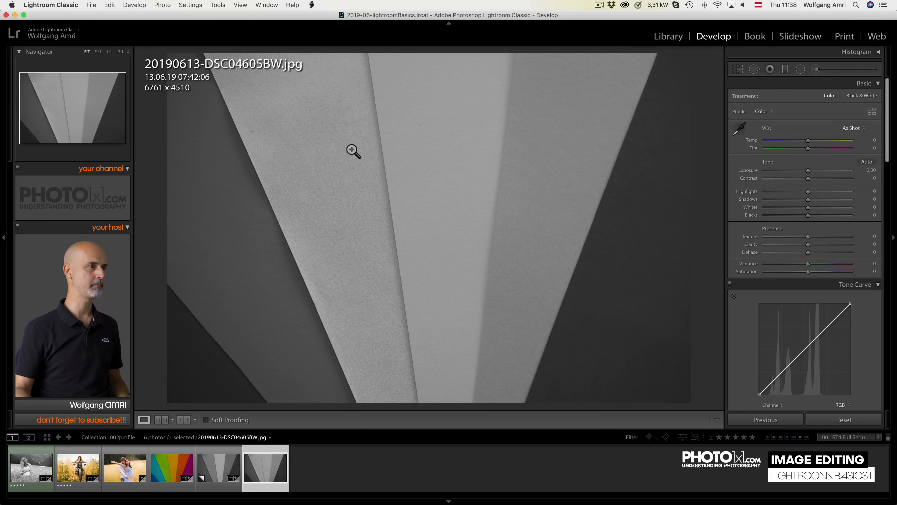
mouse_move(418, 214)
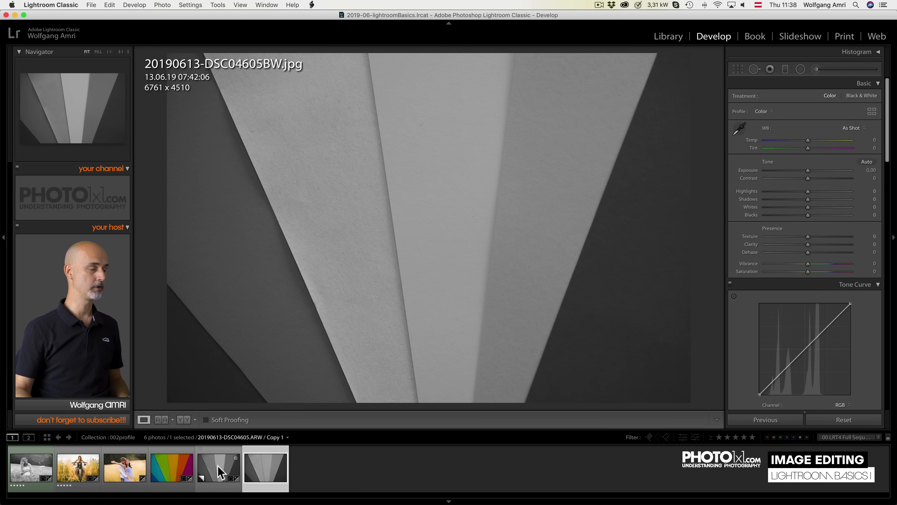
left_click(218, 466)
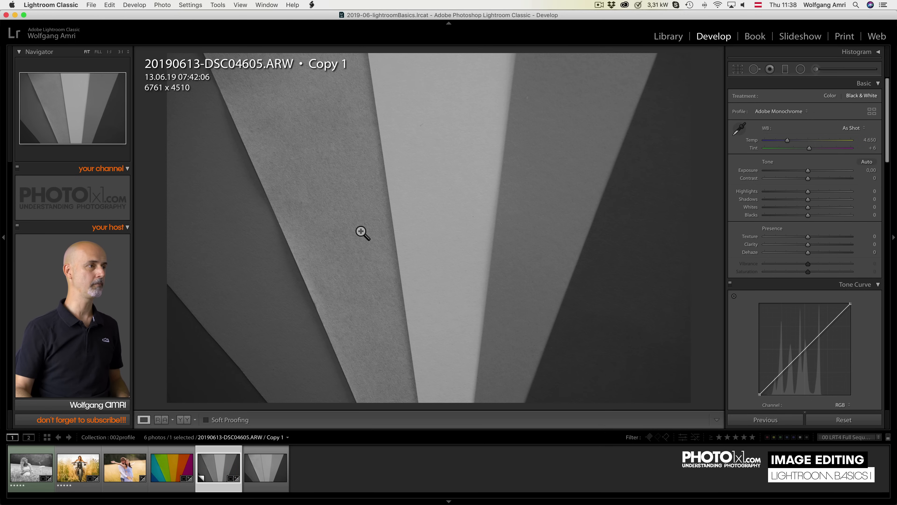
mouse_move(347, 166)
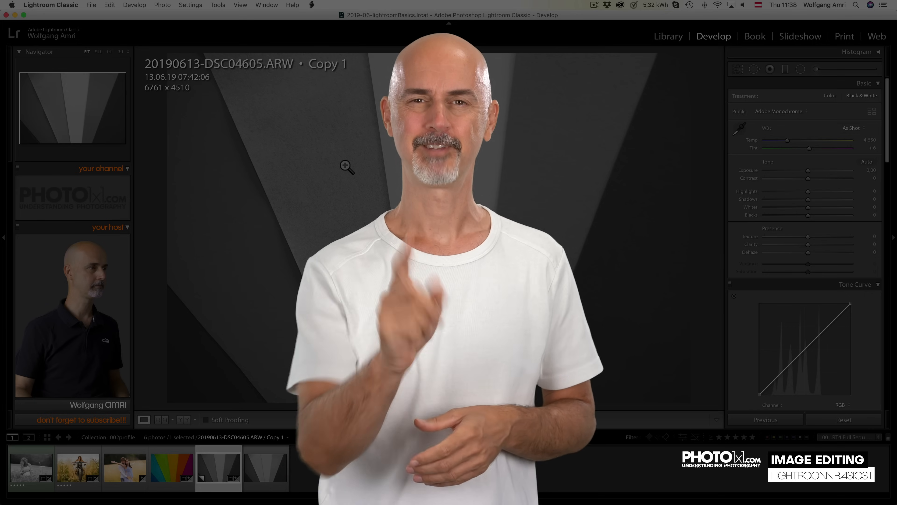
Return to the colour 20190613-DSC04605.ARW photo, then select the couple-in-golden-field photo.
left_click(171, 468)
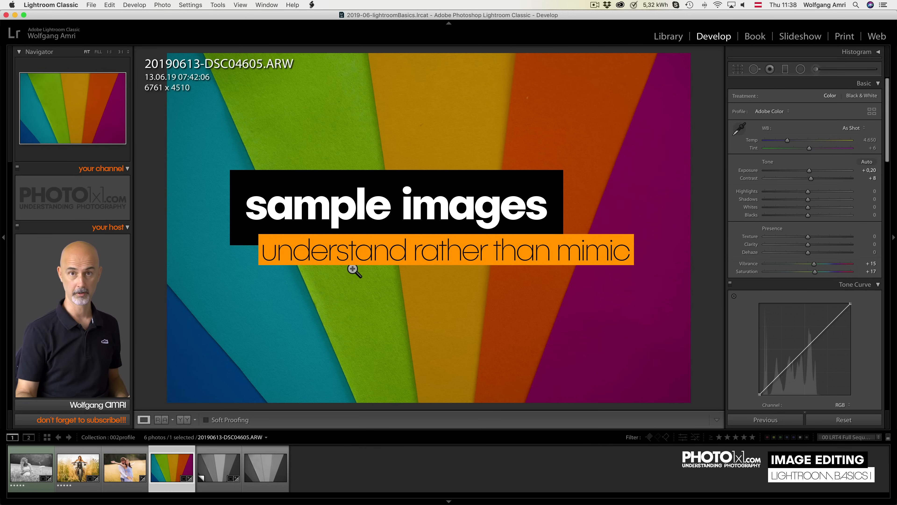
left_click(124, 468)
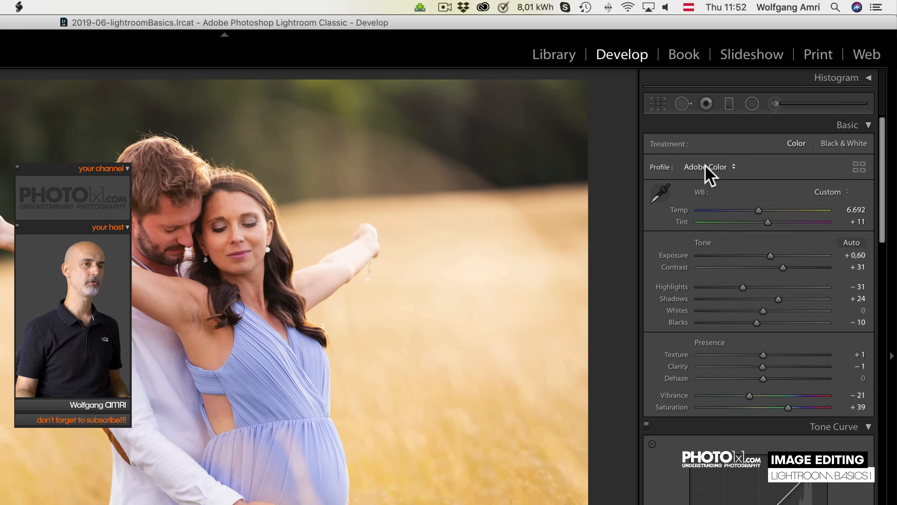
Apply the Modern 08 profile to the couple photo from the Profile Browser.
left_click(707, 167)
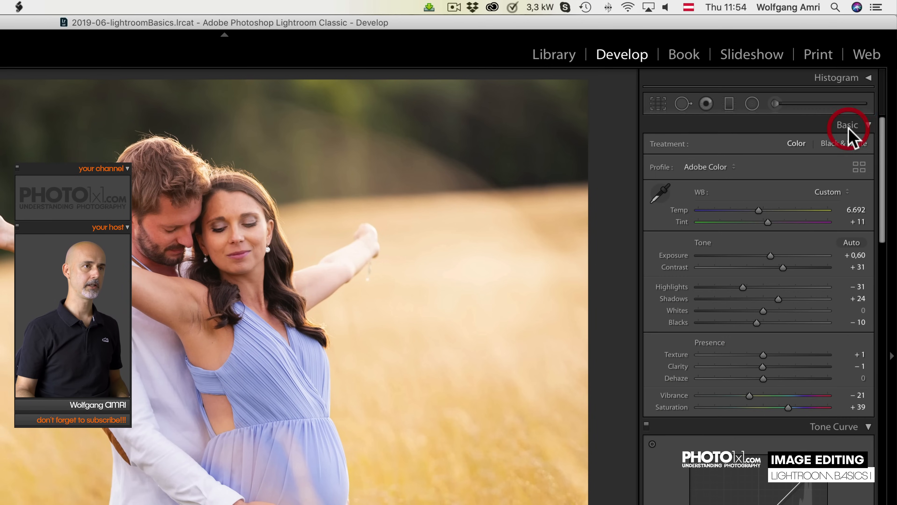
left_click(709, 167)
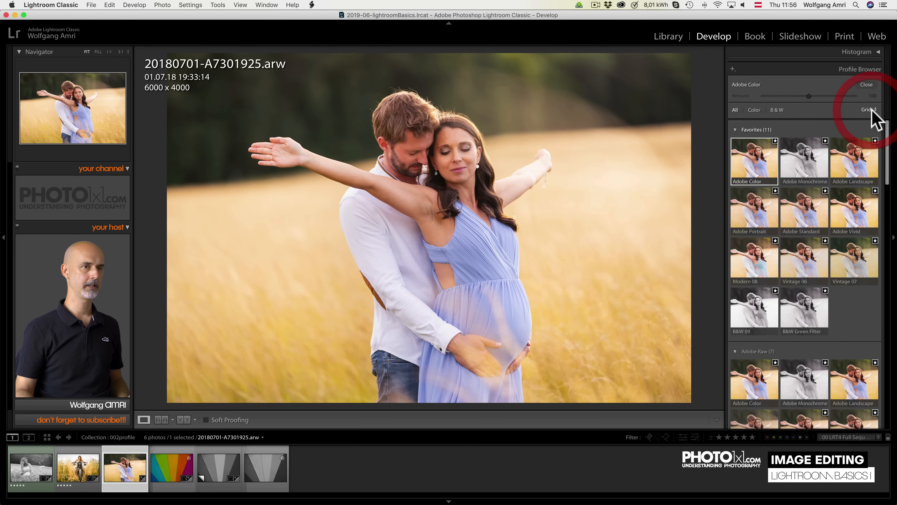
mouse_move(755, 258)
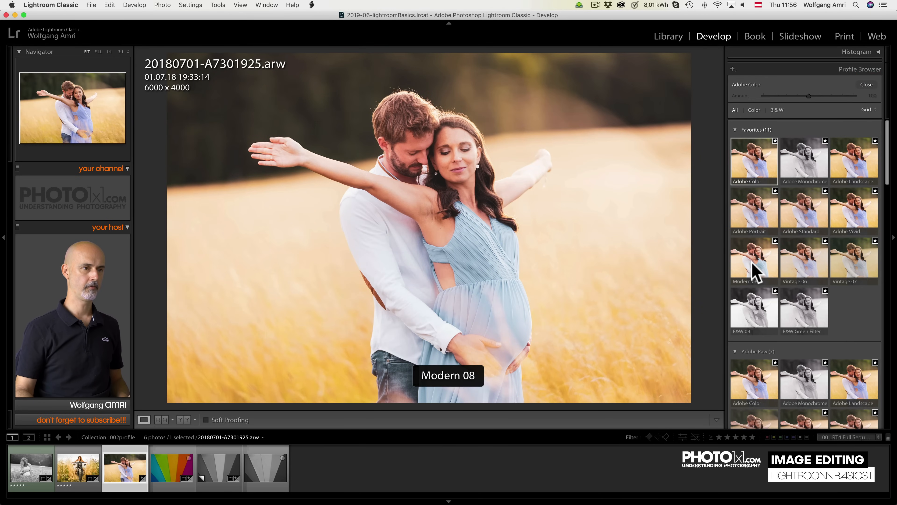
left_click(755, 260)
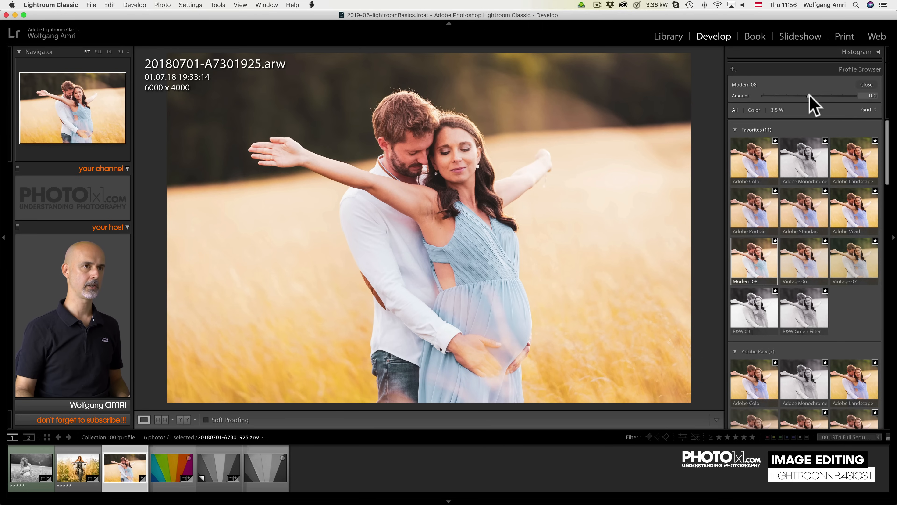
Fade the Modern 08 profile Amount from 100 down to 0 and close the browser.
left_click_drag(861, 96, 798, 95)
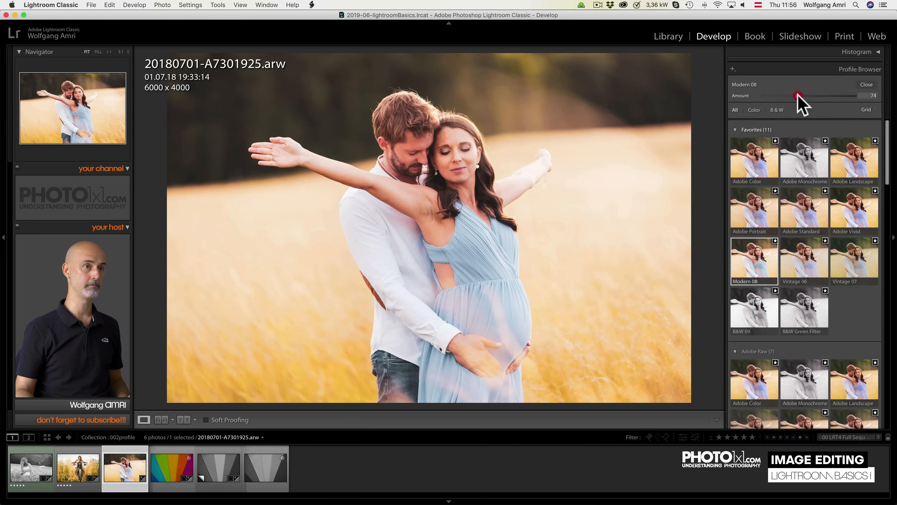
left_click_drag(798, 96, 765, 95)
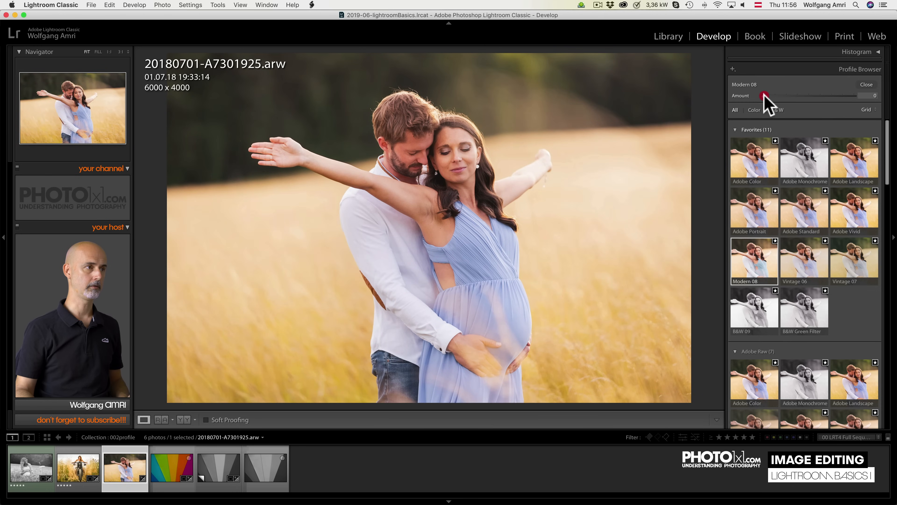
left_click(754, 159)
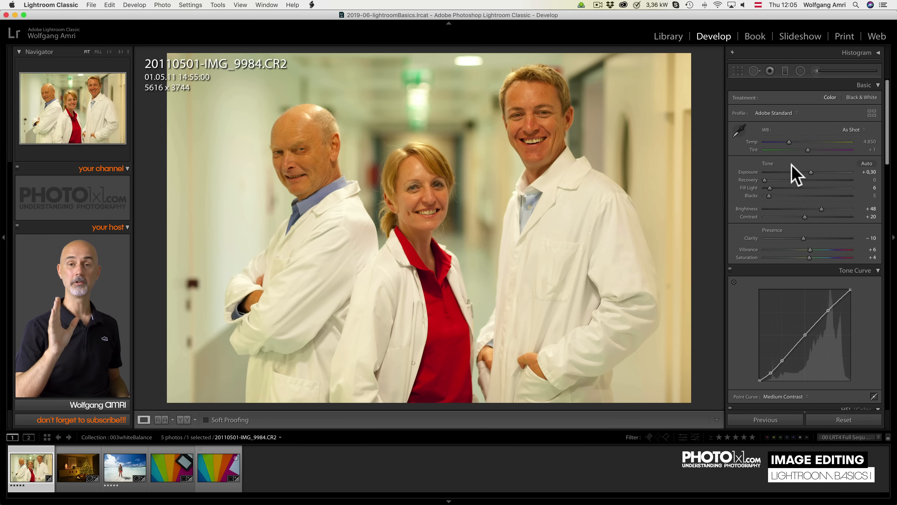
mouse_move(864, 132)
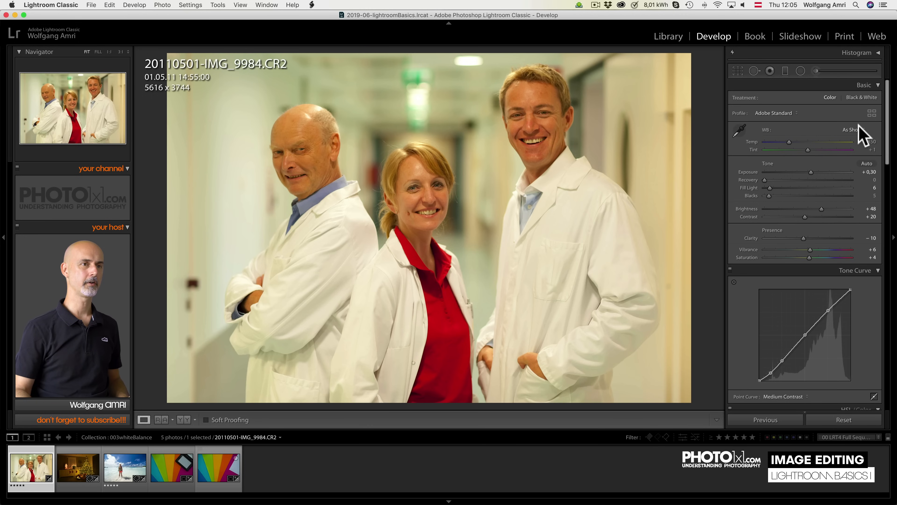
Set the lab-coat photo's white balance to Fluorescent and select the beach photo.
left_click(851, 129)
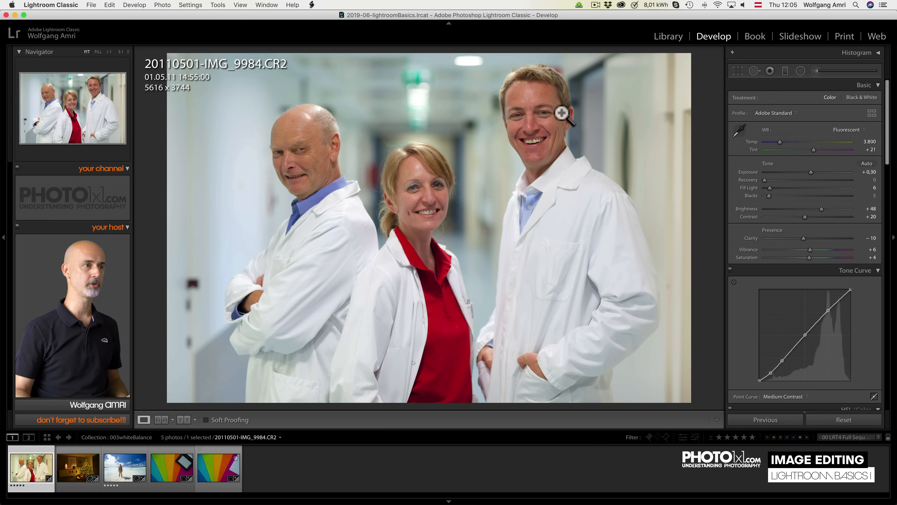
mouse_move(525, 238)
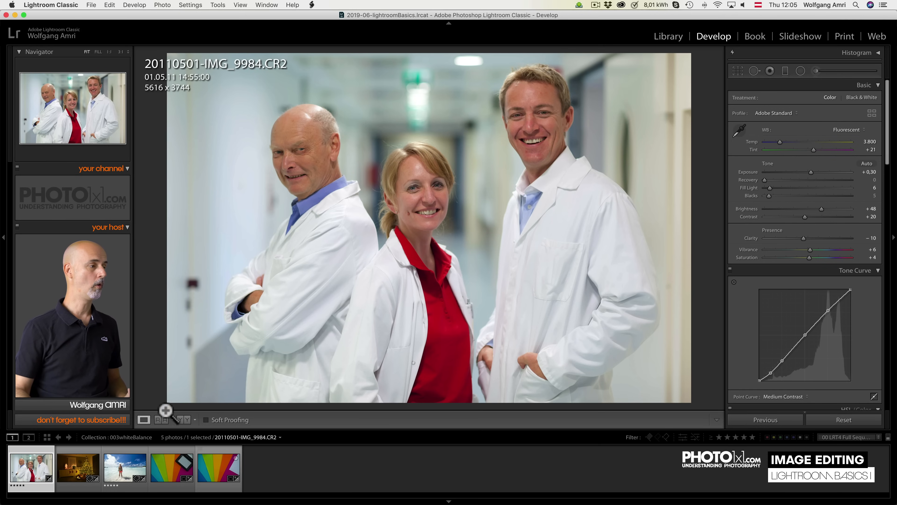
left_click(124, 467)
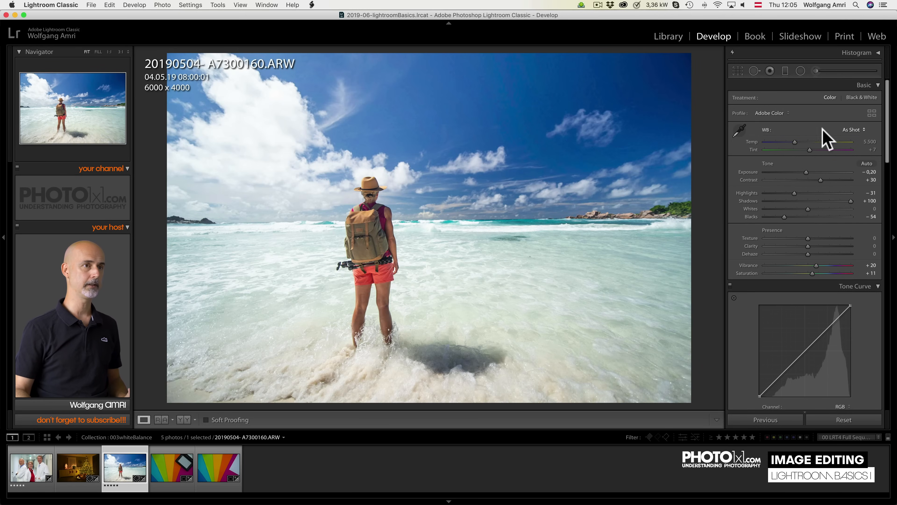
Try Daylight then set the beach photo's white balance to Auto, and select the colour checker photo.
left_click(852, 129)
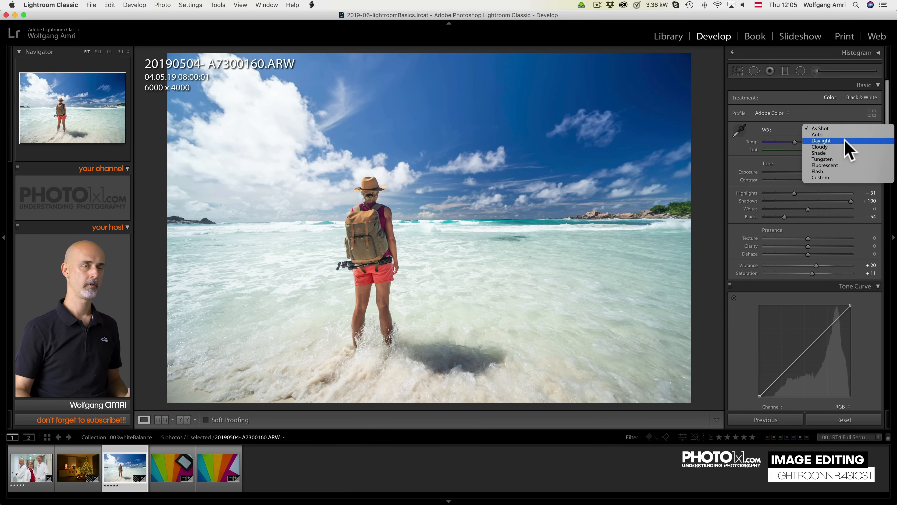
left_click(822, 141)
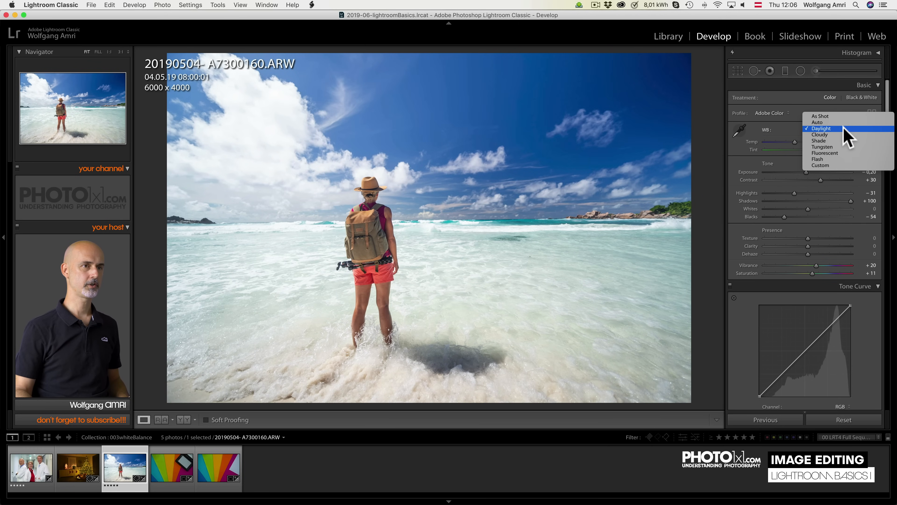
left_click(819, 122)
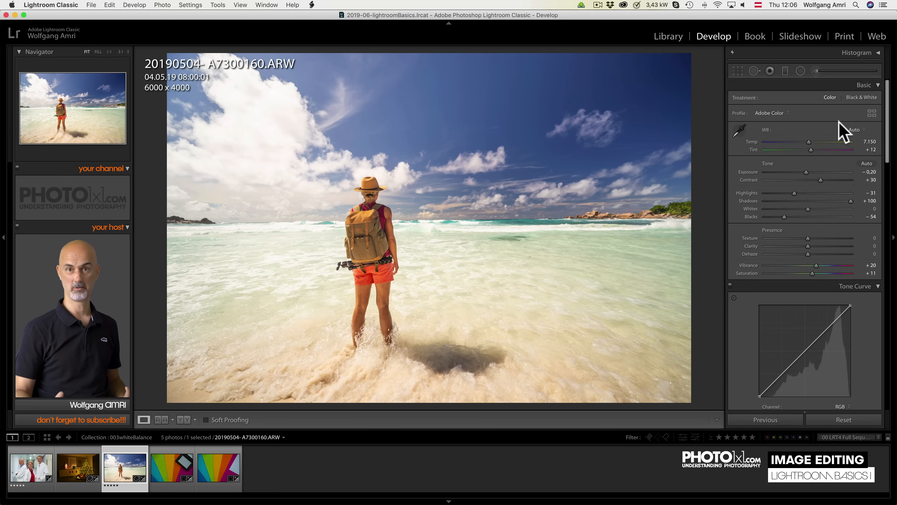
left_click(171, 466)
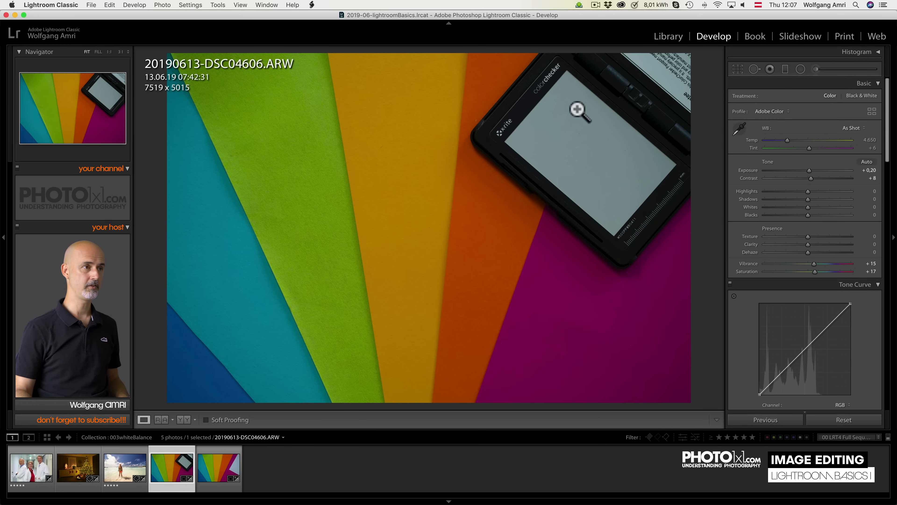
Sample the grey sheet with the White Balance Selector for a Custom 5,600 / +10 white balance.
left_click(219, 467)
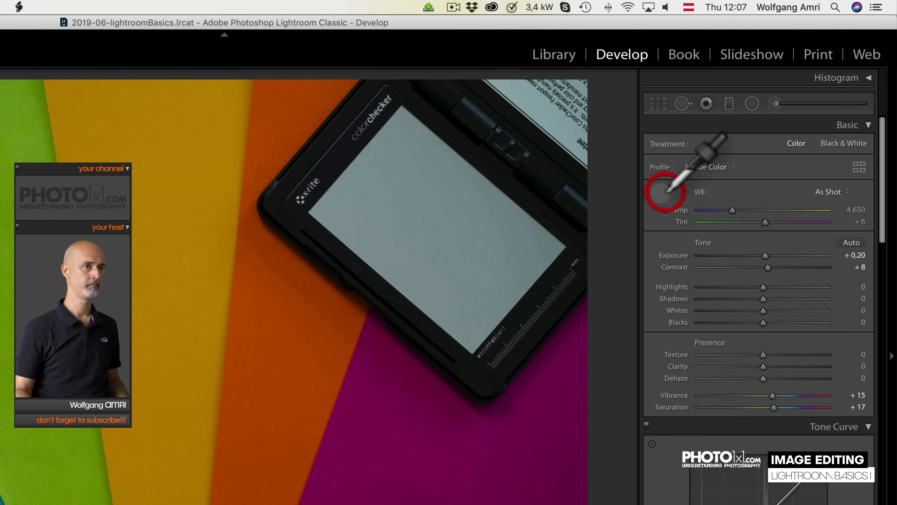
left_click(452, 225)
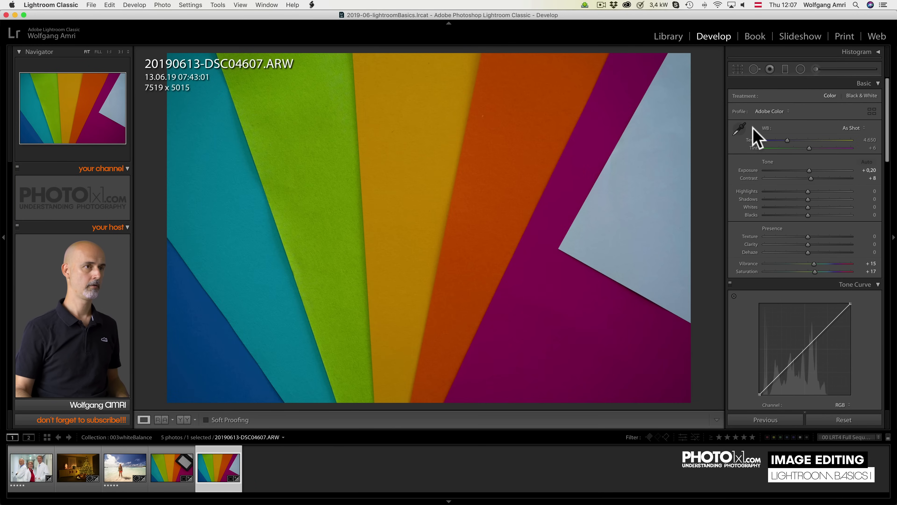
left_click(481, 273)
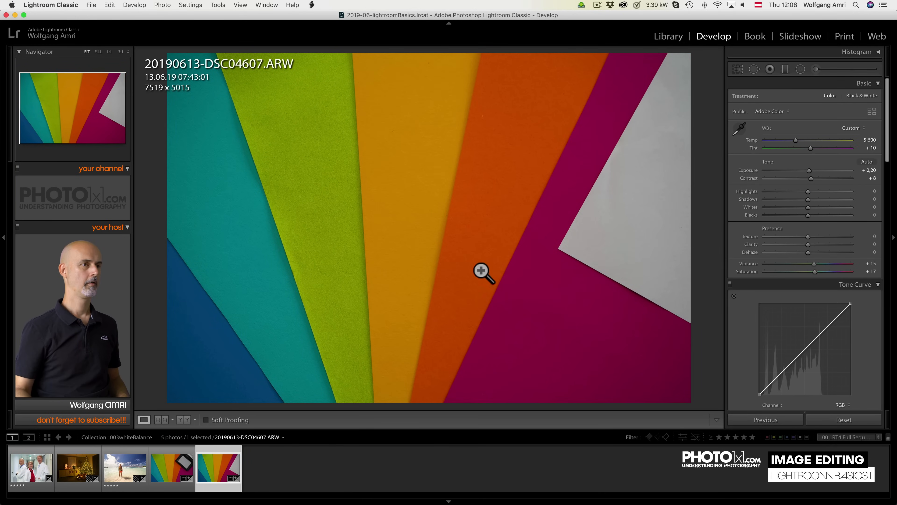
mouse_move(556, 202)
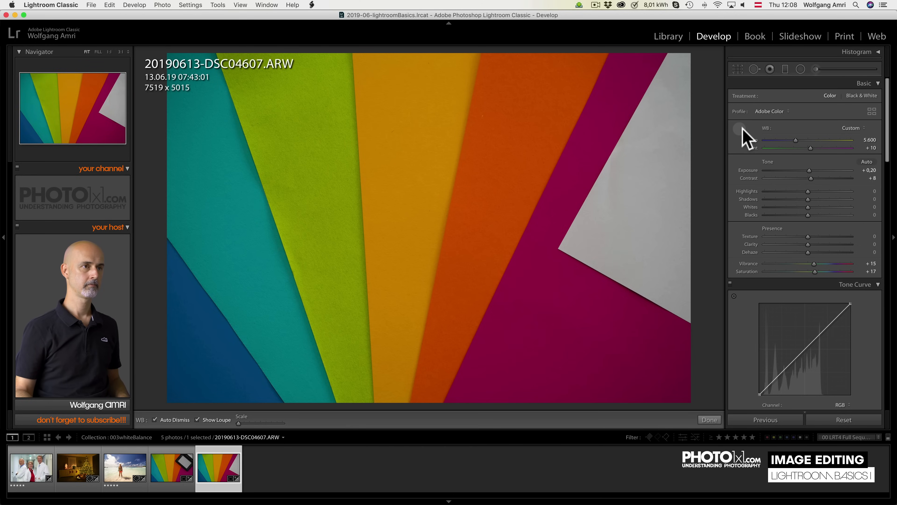
left_click(709, 420)
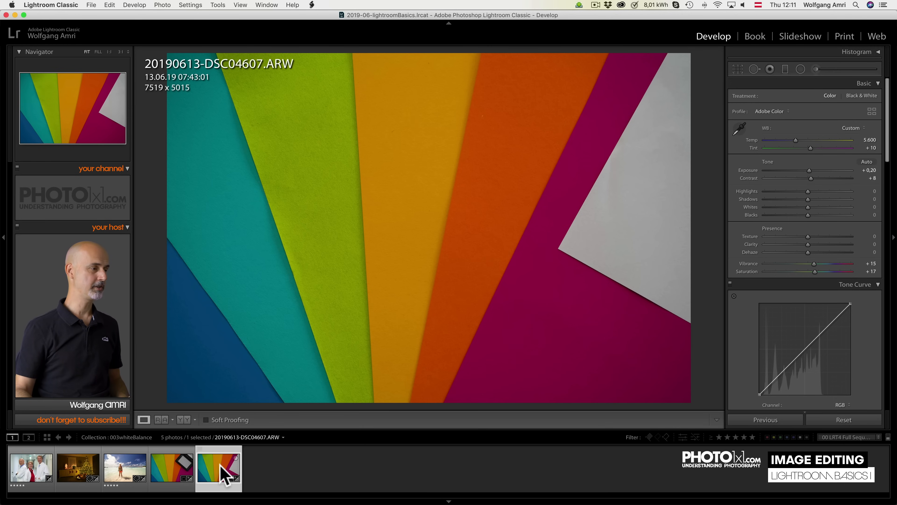
Bring up the filmstrip context menu for the colour-fan photo to flag it.
right_click(219, 468)
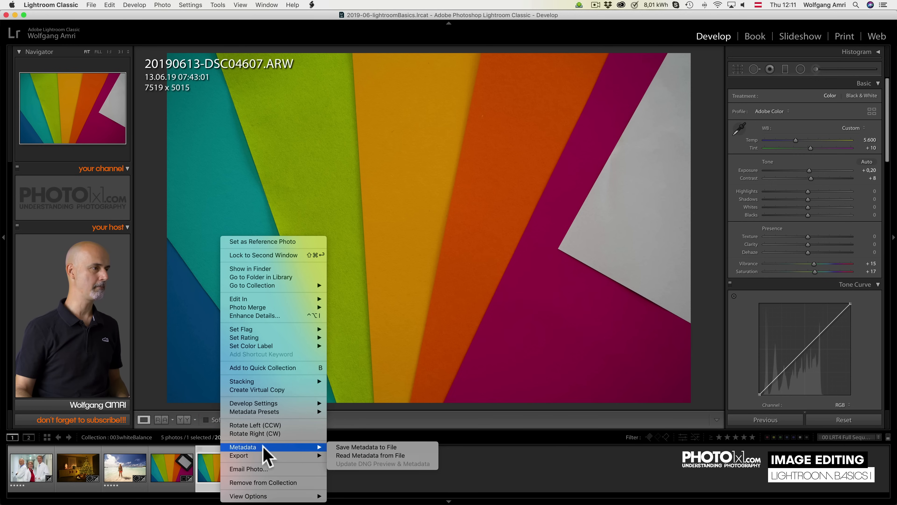
mouse_move(273, 329)
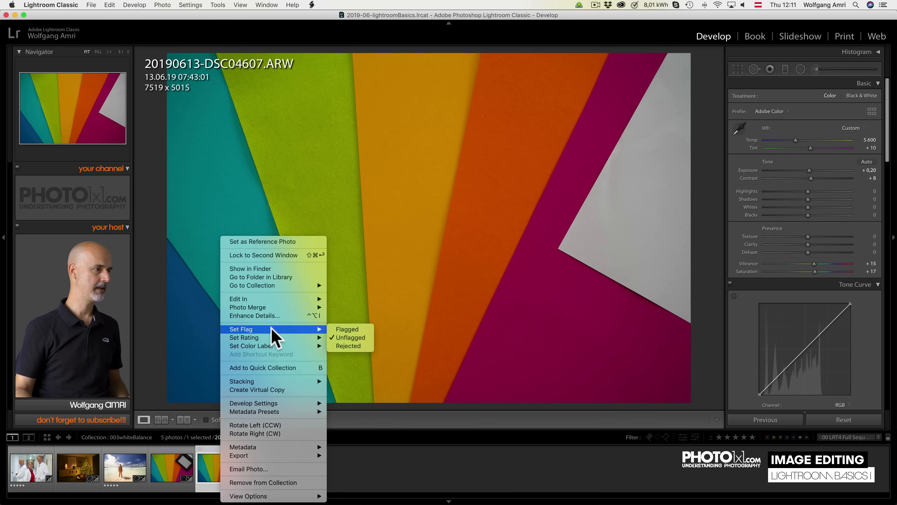
mouse_move(332, 343)
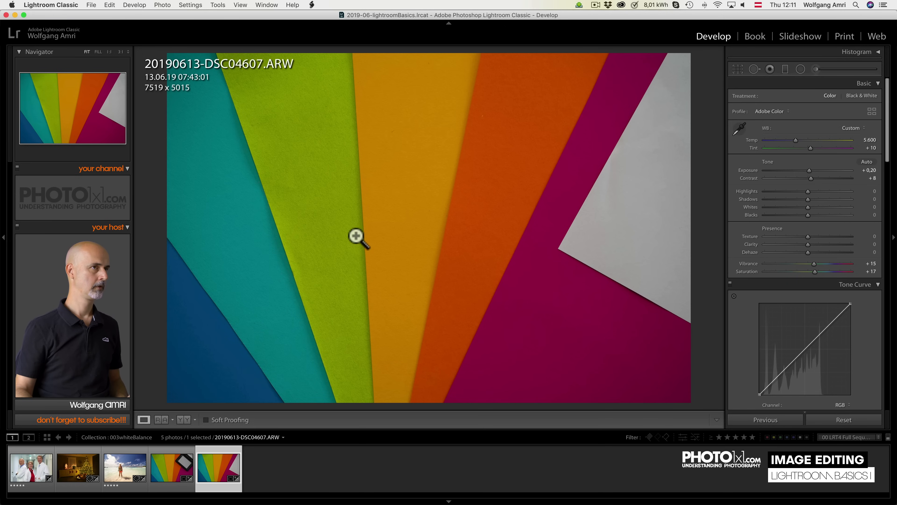
mouse_move(409, 227)
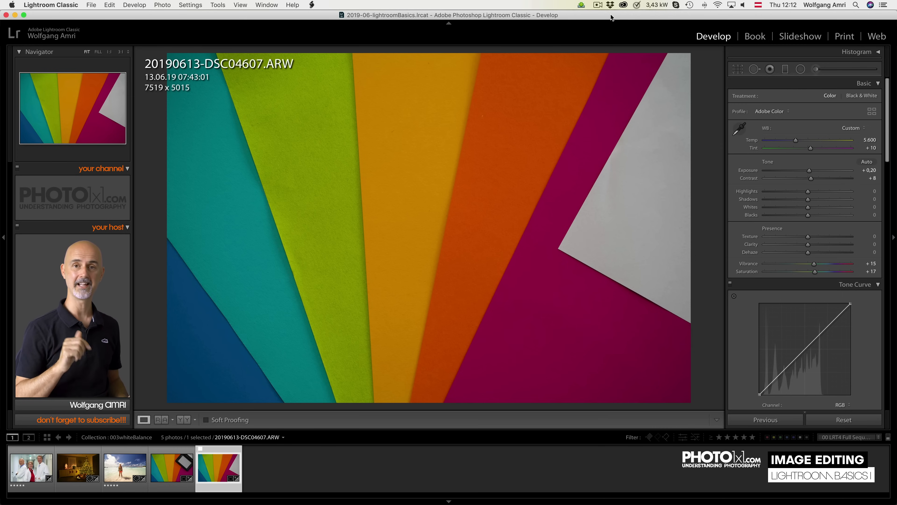
Select the Christmas tree photo and sample the wall as the neutral white balance point.
left_click(78, 467)
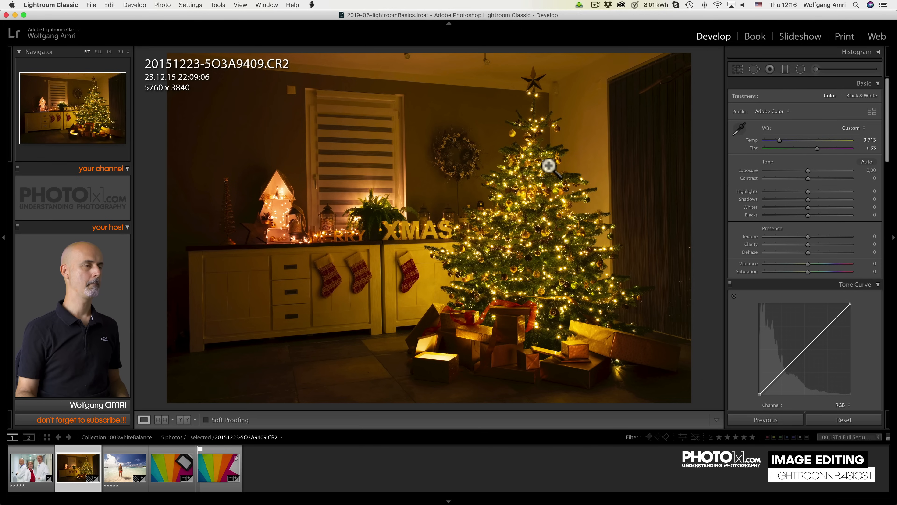
mouse_move(560, 120)
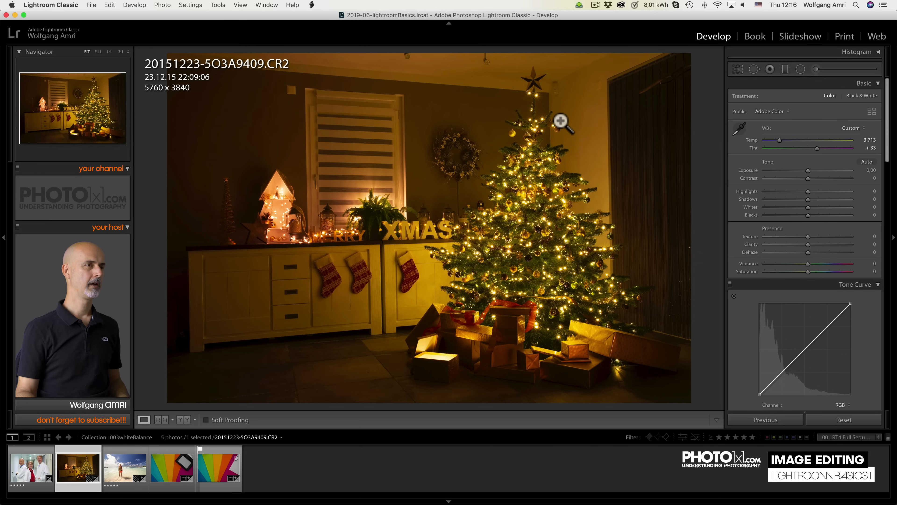
mouse_move(553, 60)
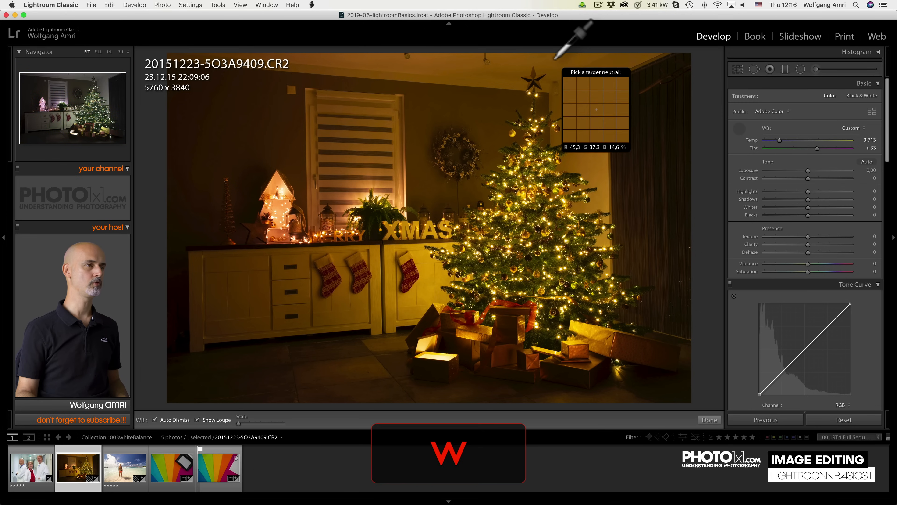
left_click(597, 103)
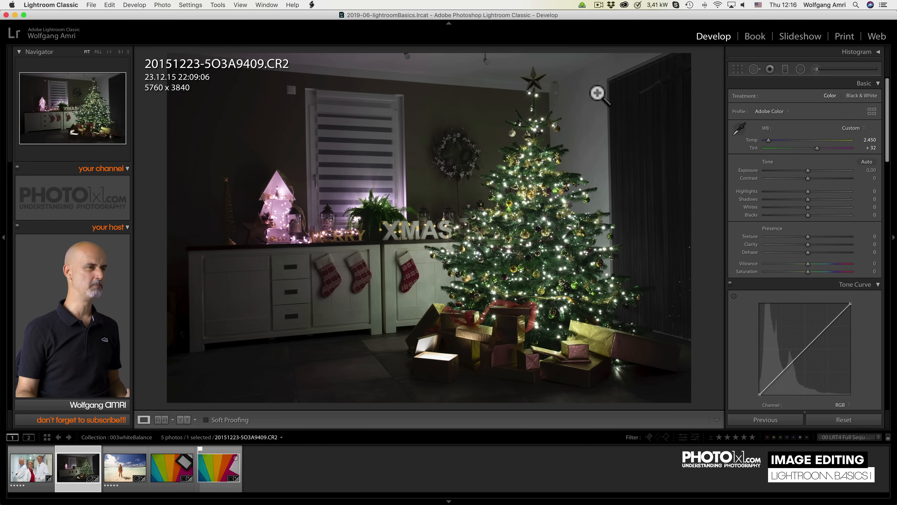
mouse_move(512, 96)
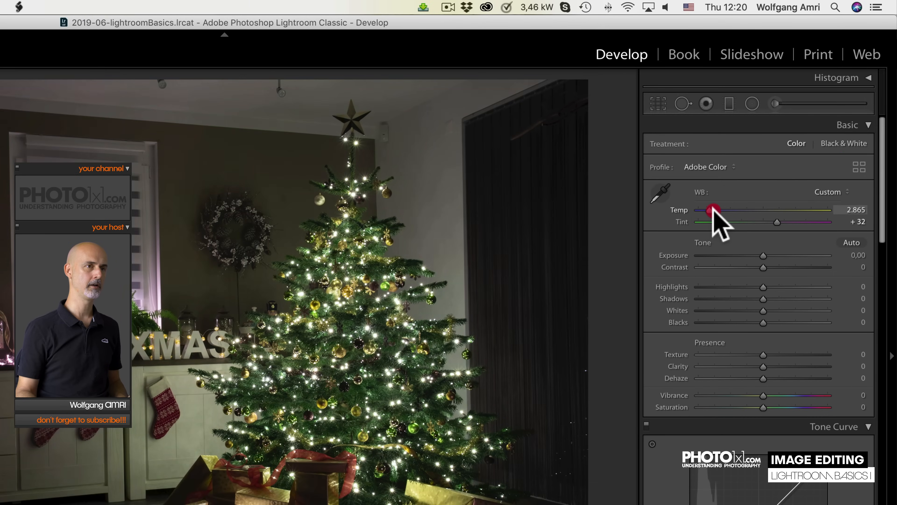
Warm the Temp slider up to about 5,273 with tint +32 for a warm Custom white balance.
left_click_drag(714, 210, 729, 210)
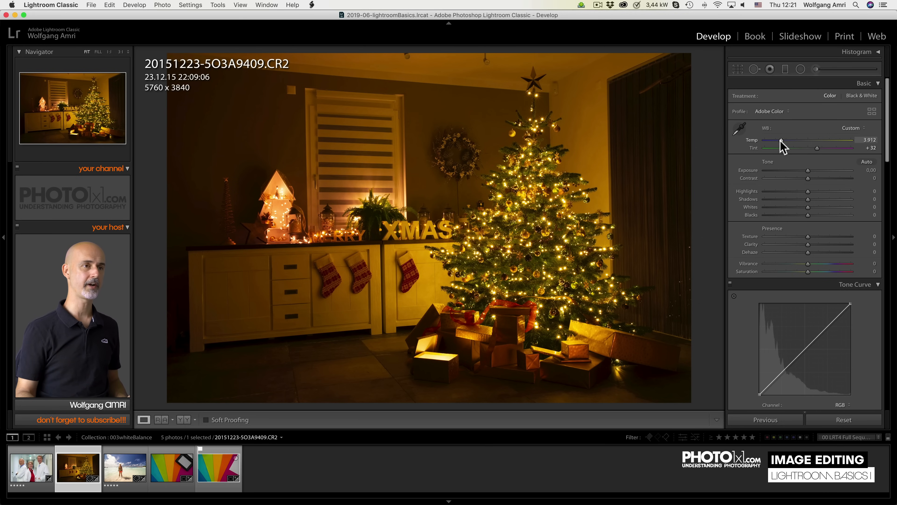
left_click_drag(781, 140, 793, 140)
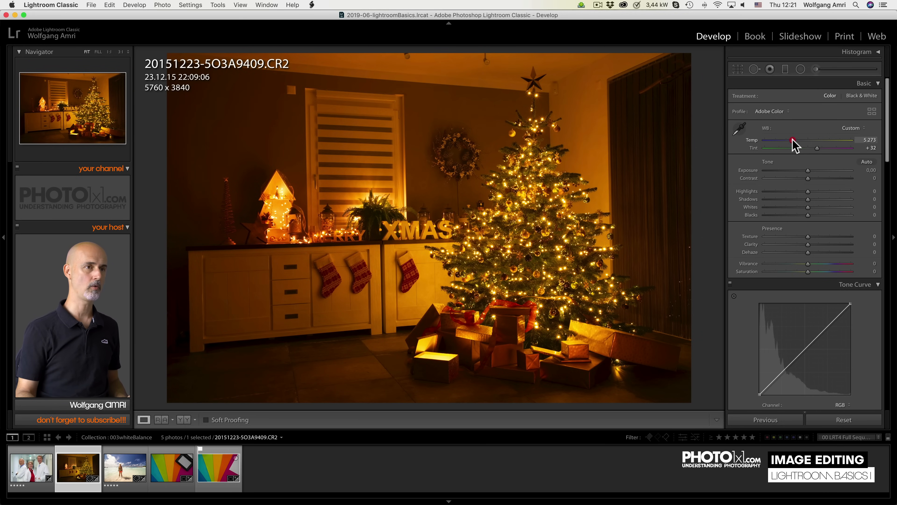
left_click_drag(799, 141, 782, 142)
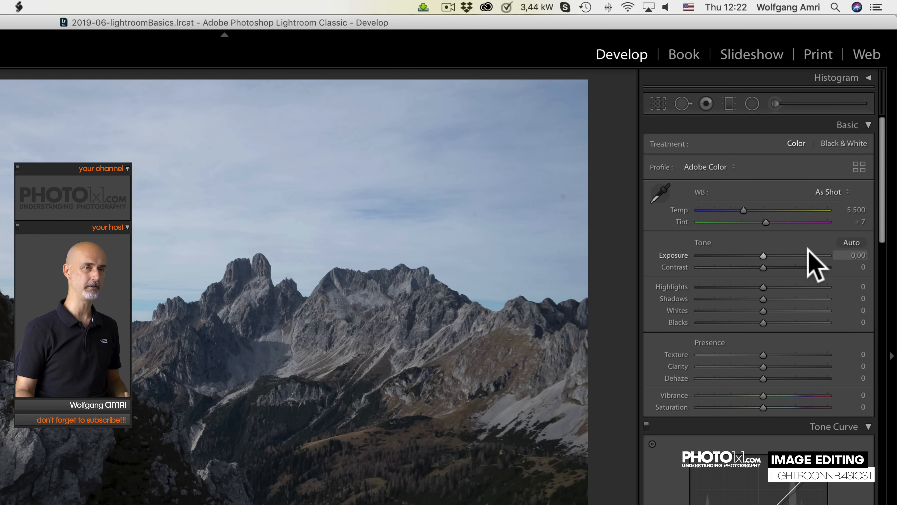
Apply Auto tone to the mountain hiker photo, then undo it back to zeroed tone settings.
left_click(851, 242)
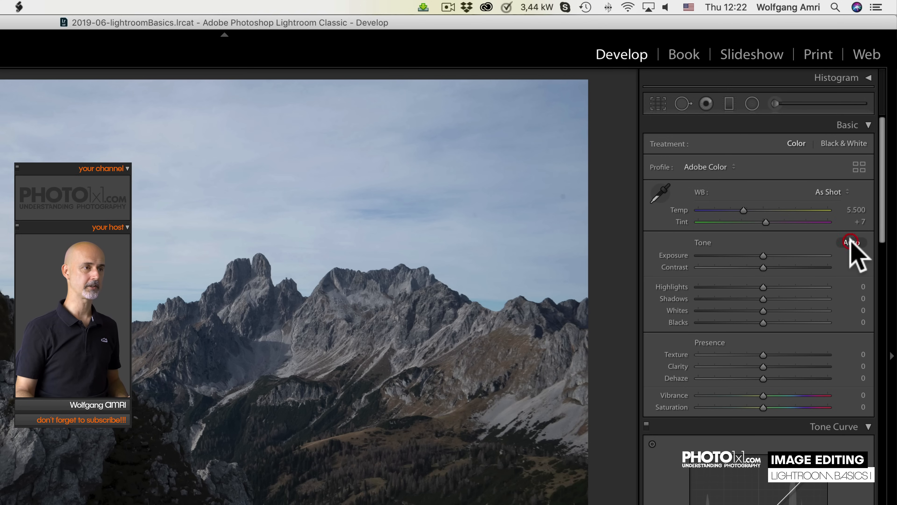
left_click(851, 242)
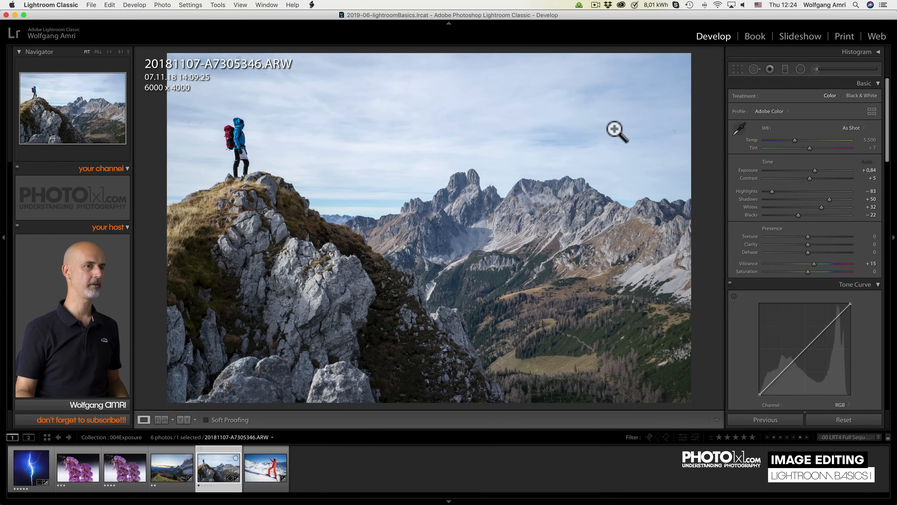
mouse_move(585, 149)
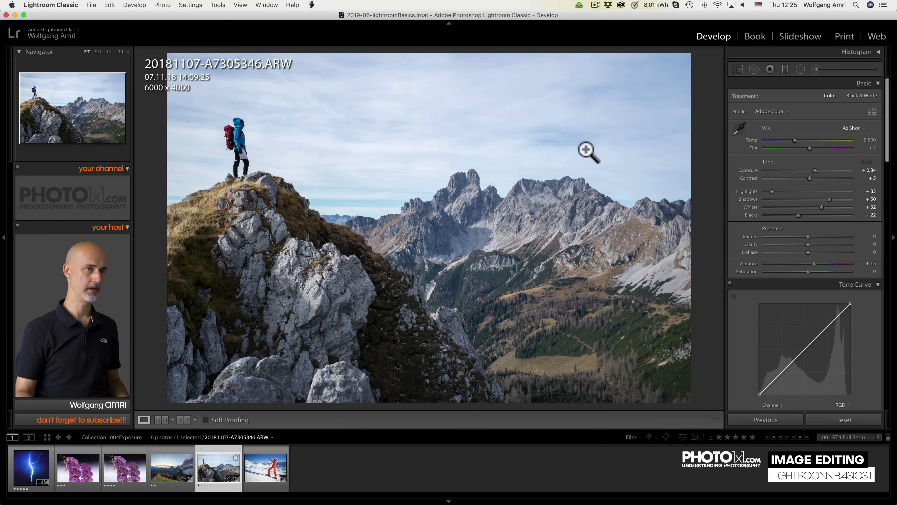
key("cmd")
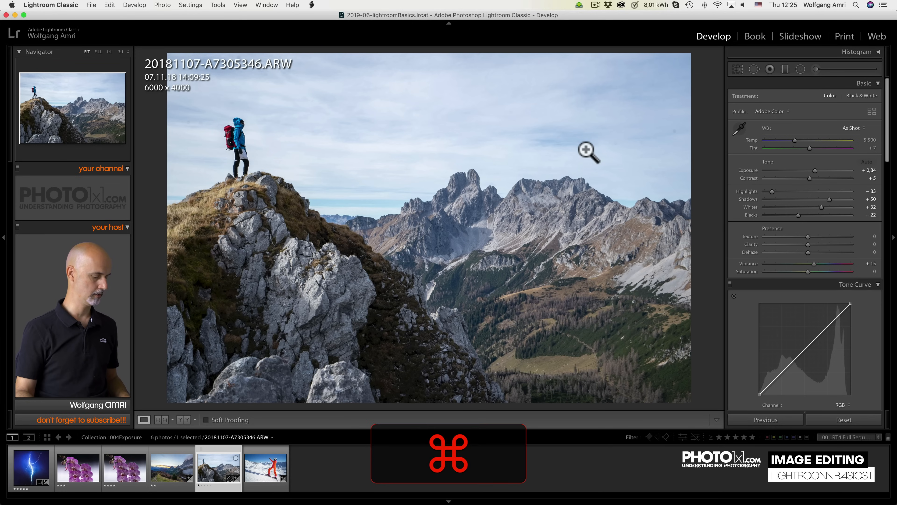
key("cmd+z")
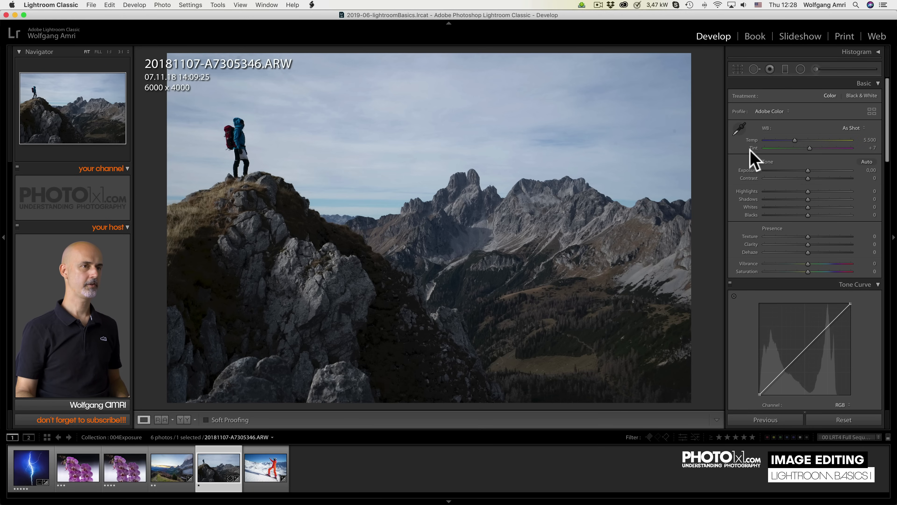
mouse_move(756, 176)
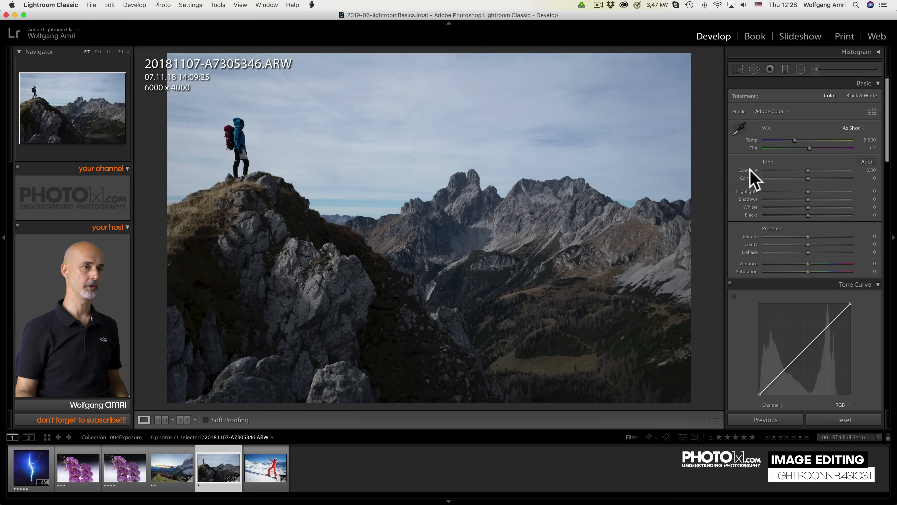
Try brighter and darker exposures on the hiker photo, up to about +0.90, then back to zero.
left_click_drag(807, 170, 814, 170)
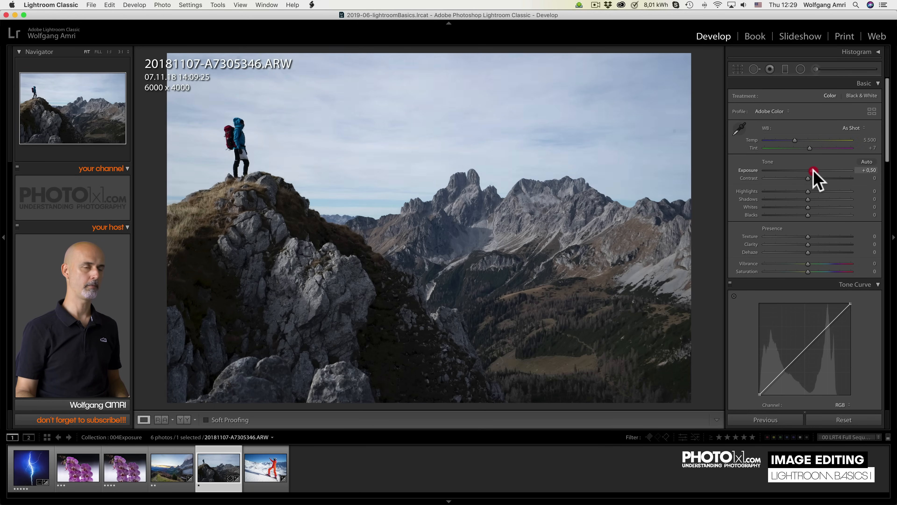
left_click_drag(814, 170, 801, 170)
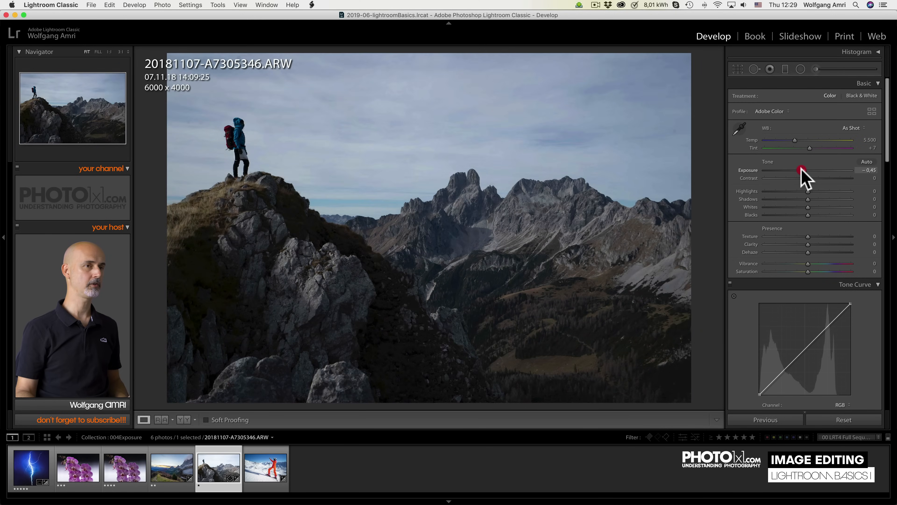
left_click_drag(802, 169, 818, 169)
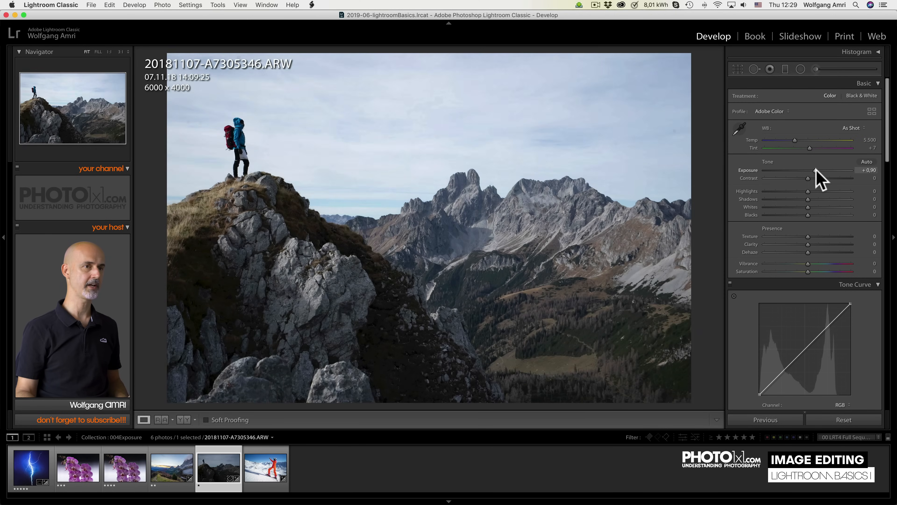
left_click_drag(807, 171, 818, 171)
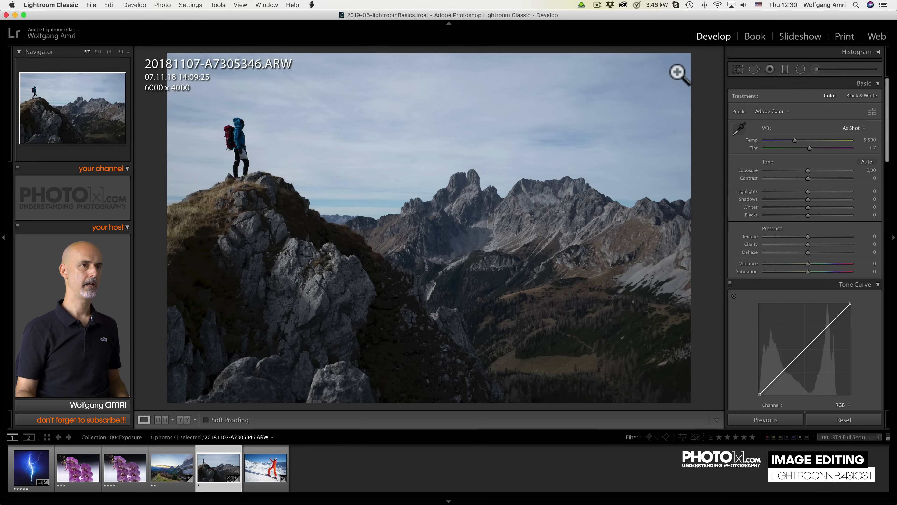
mouse_move(813, 177)
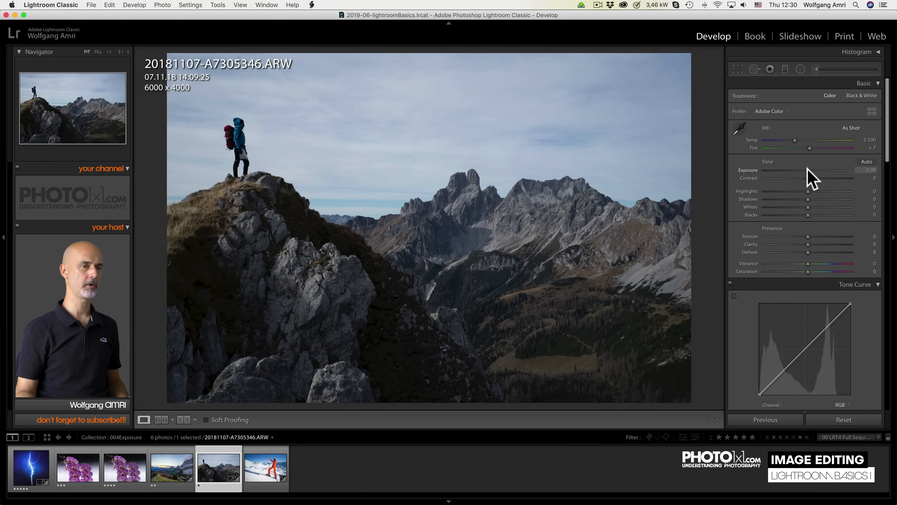
Swing exposure from +1.70 to -0.75, settle at +0.50, then move to the orchid photo.
left_click_drag(809, 170, 823, 170)
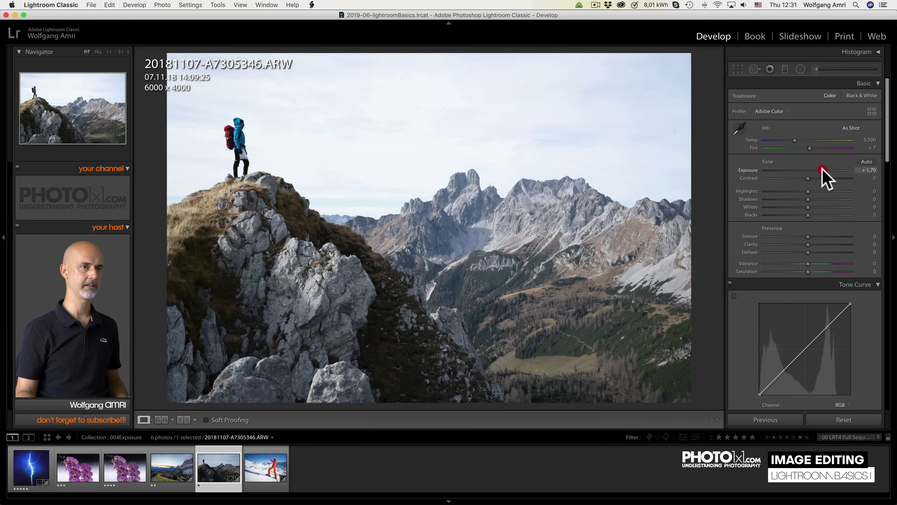
left_click_drag(823, 169, 780, 178)
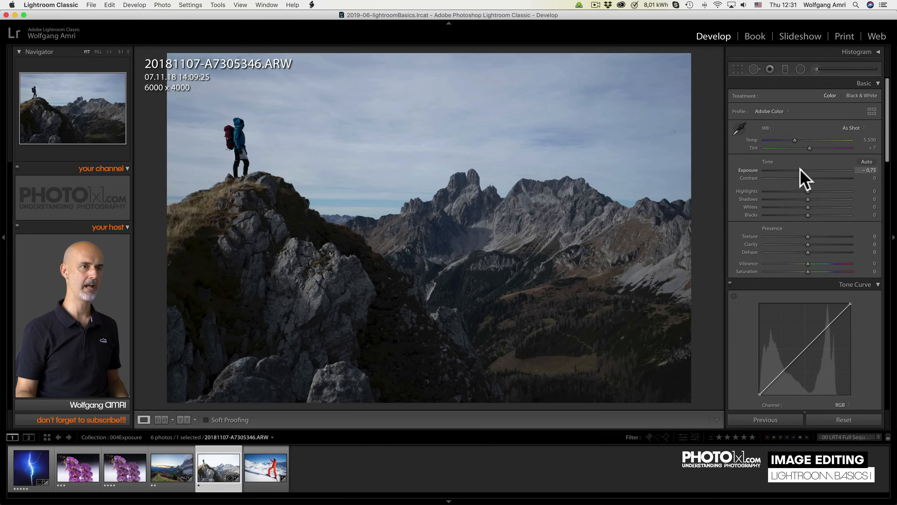
left_click_drag(806, 170, 818, 170)
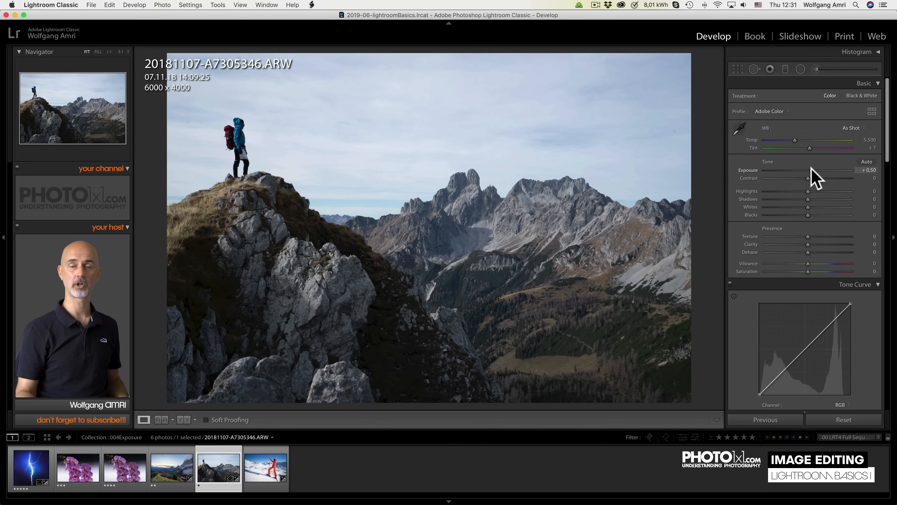
left_click(77, 469)
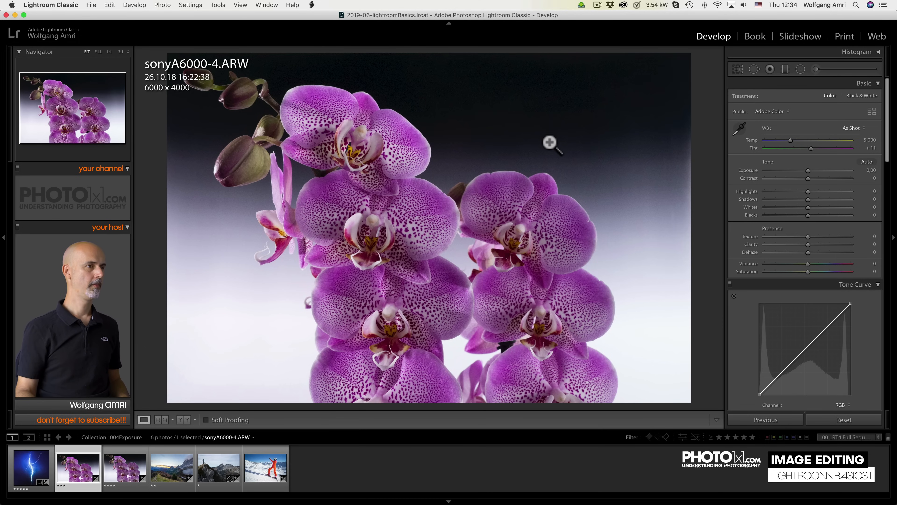
Zoom into the orchid petals and raise the first orchid's exposure to about +0.50.
left_click(550, 142)
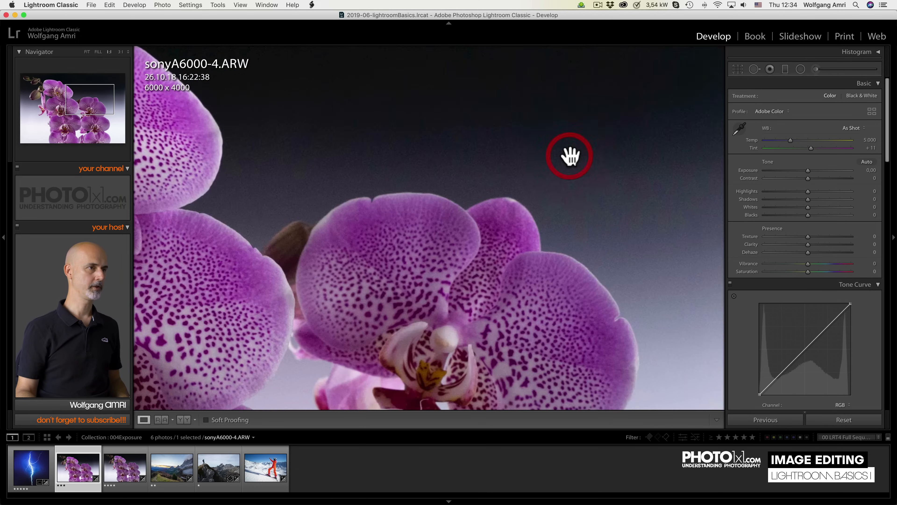
left_click_drag(808, 170, 813, 170)
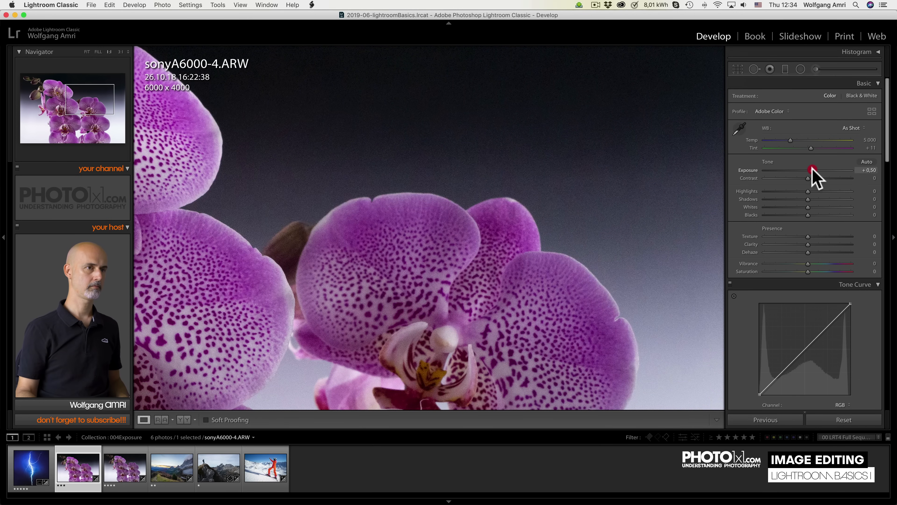
left_click_drag(812, 171, 818, 170)
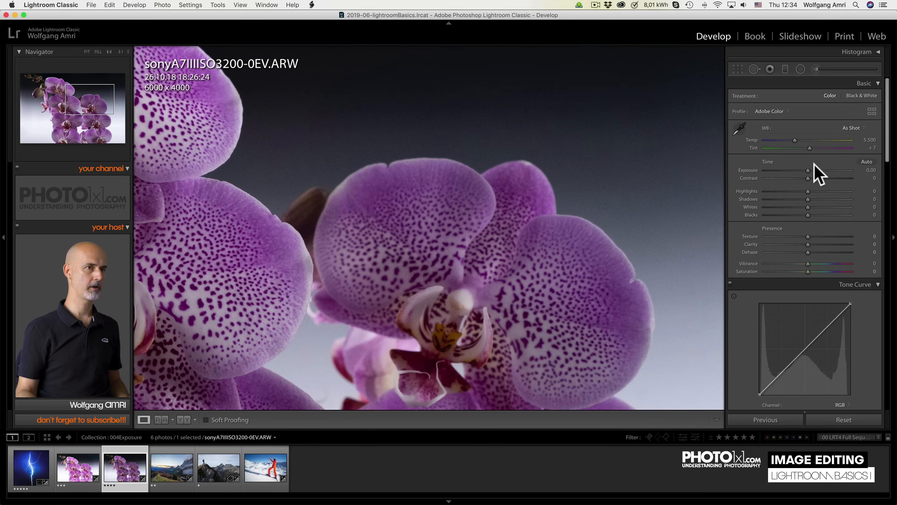
Raise the ISO 3200 orchid's exposure past +1, then flip between the two orchids to compare.
left_click_drag(800, 170, 815, 170)
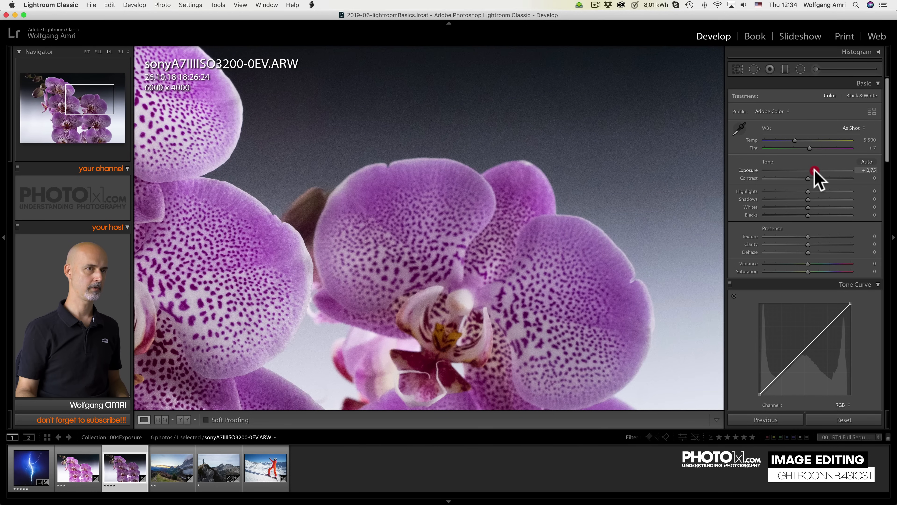
left_click_drag(816, 170, 821, 170)
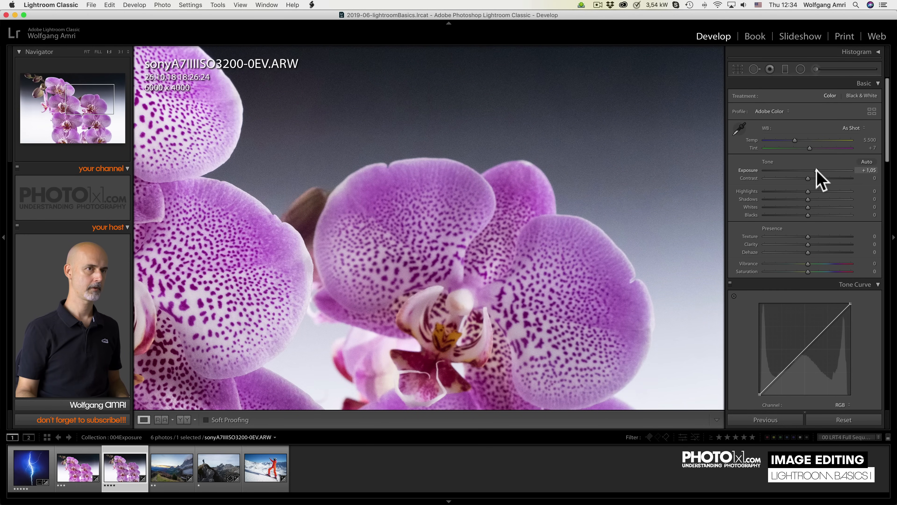
left_click(77, 469)
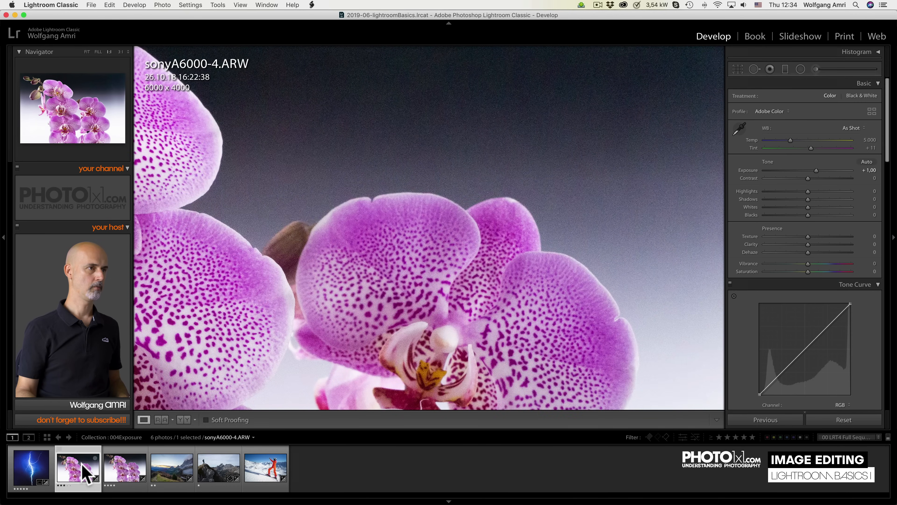
left_click(124, 468)
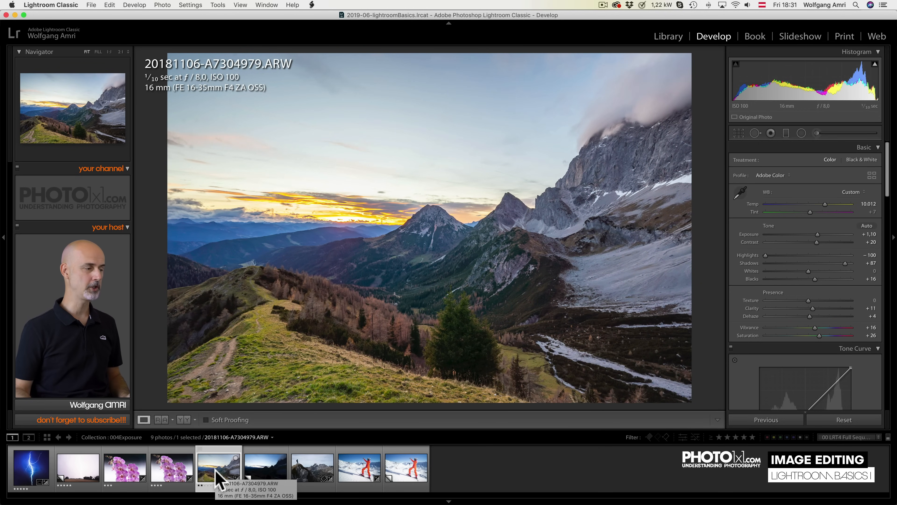
Browse the dark sunset copy, the lightning storm photo and its overexposed Copy 1.
left_click(265, 466)
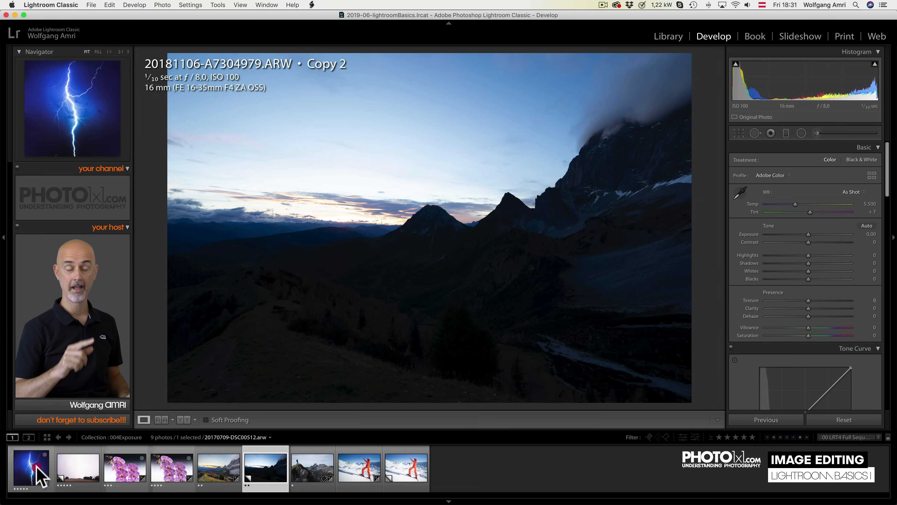
left_click(31, 468)
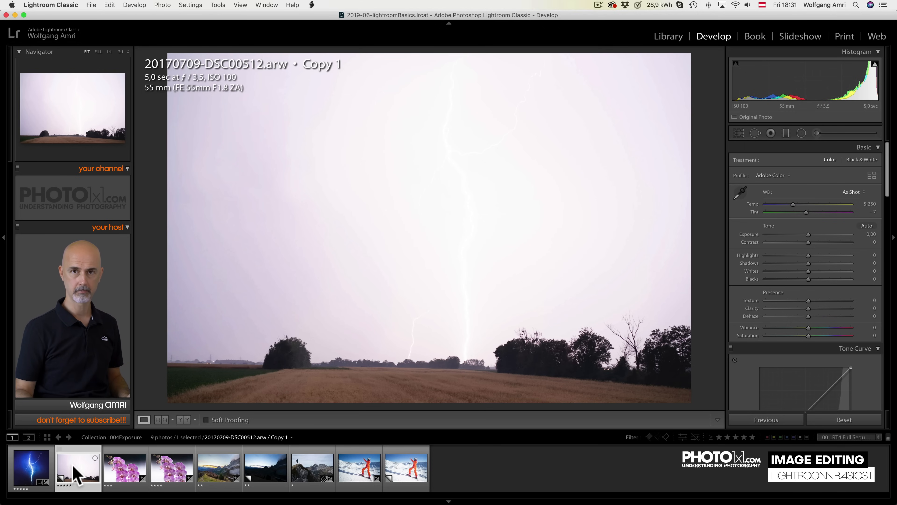
left_click(405, 467)
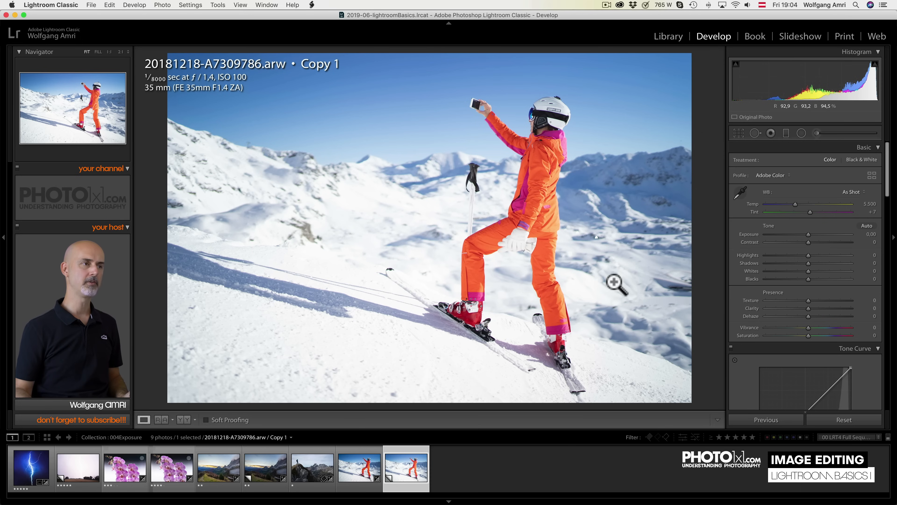
mouse_move(648, 144)
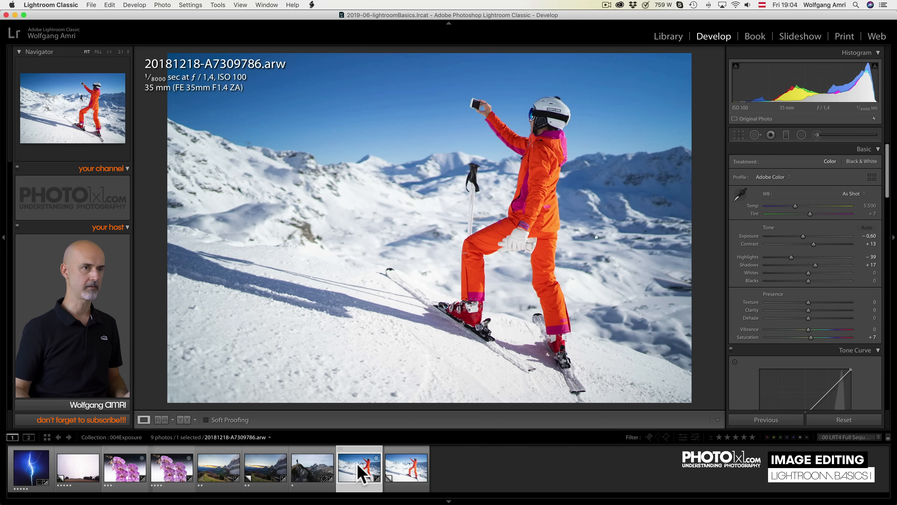
mouse_move(804, 235)
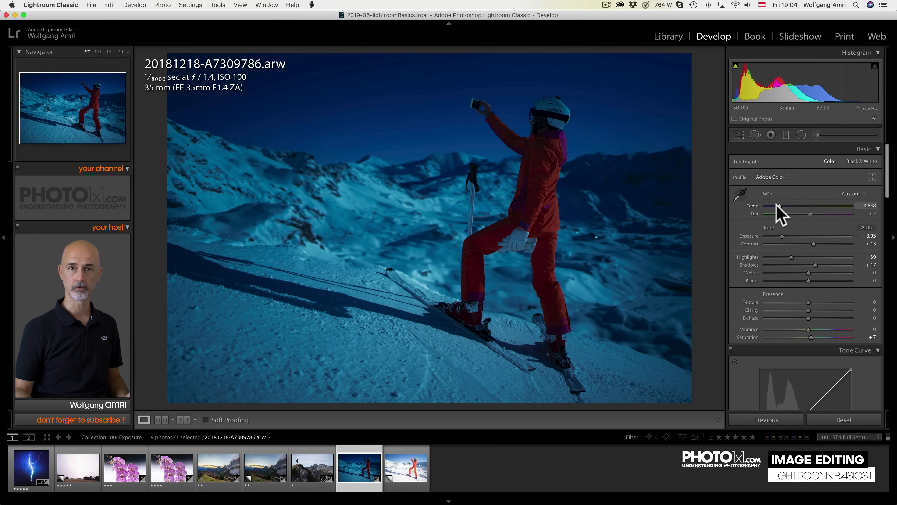
Cool the skier photo's colour temperature toward 3,648 for a blue night look.
left_click(265, 467)
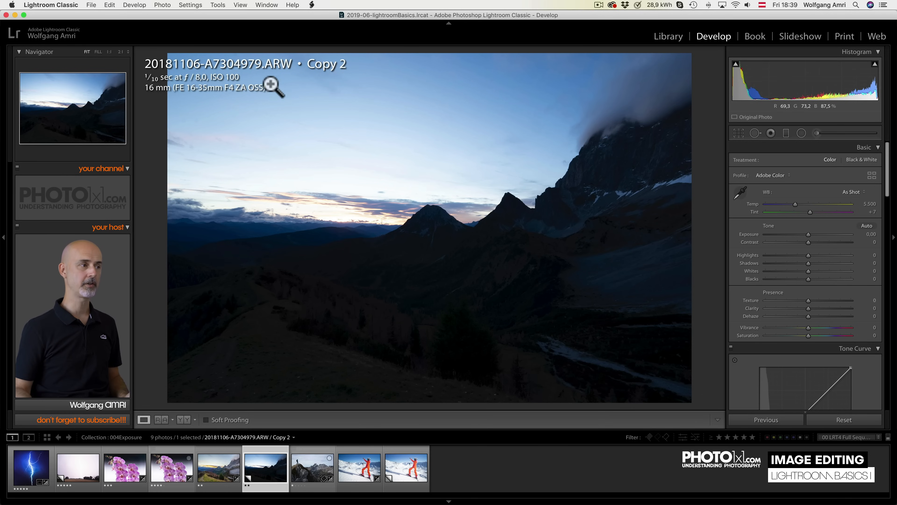
mouse_move(512, 160)
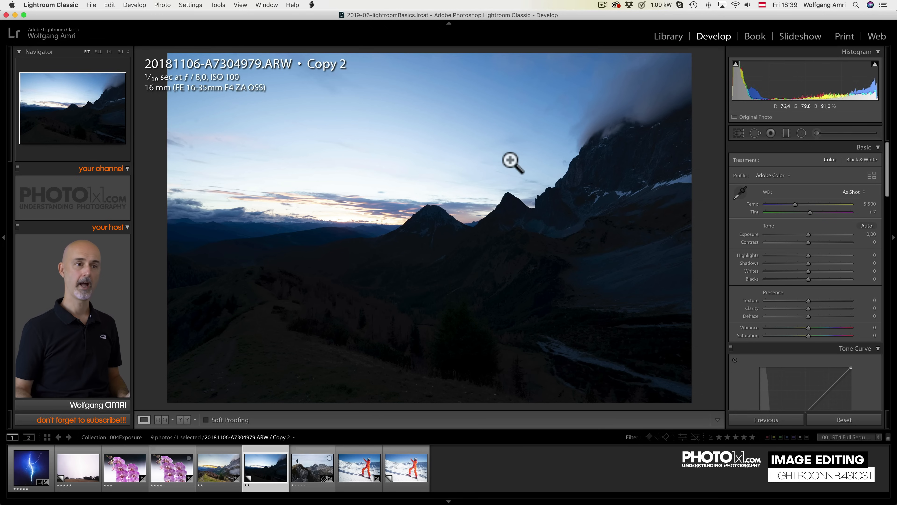
Lift the dark sunset copy's shadows to +67 and show the clipped-highlights warning.
left_click_drag(808, 263, 824, 263)
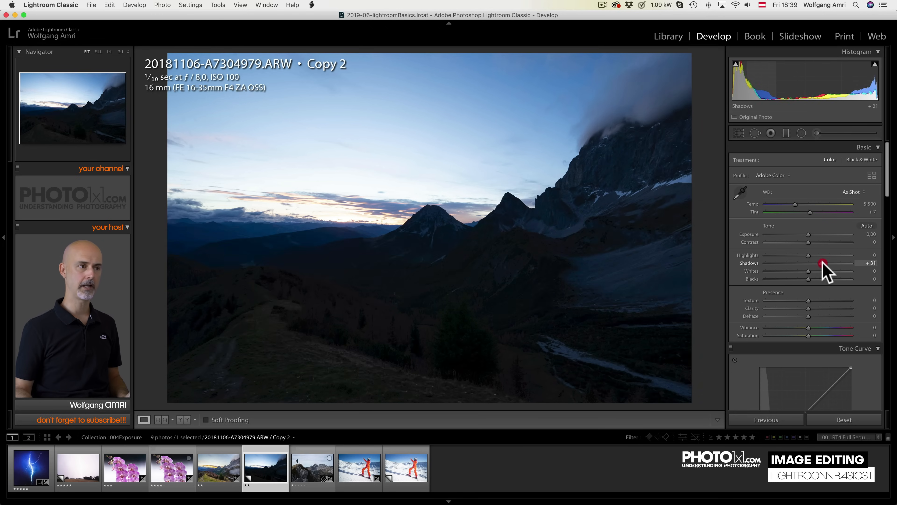
left_click_drag(824, 263, 836, 262)
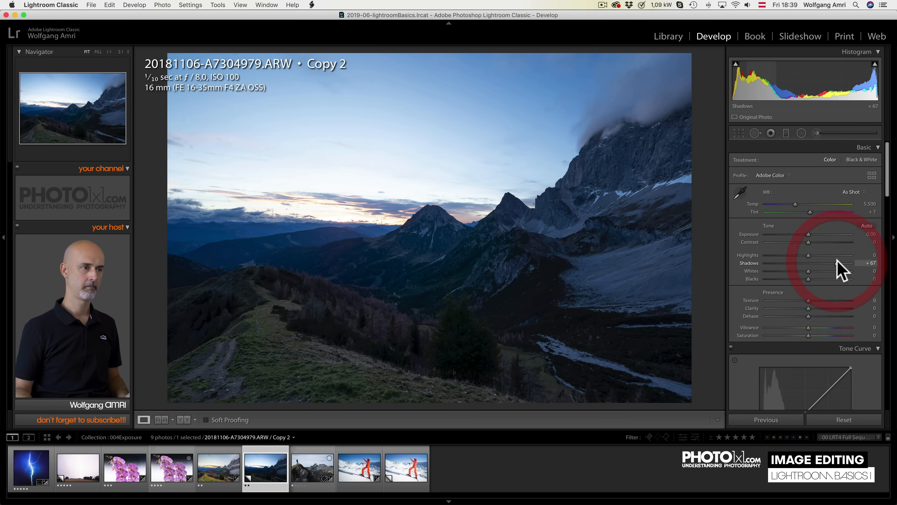
mouse_move(798, 212)
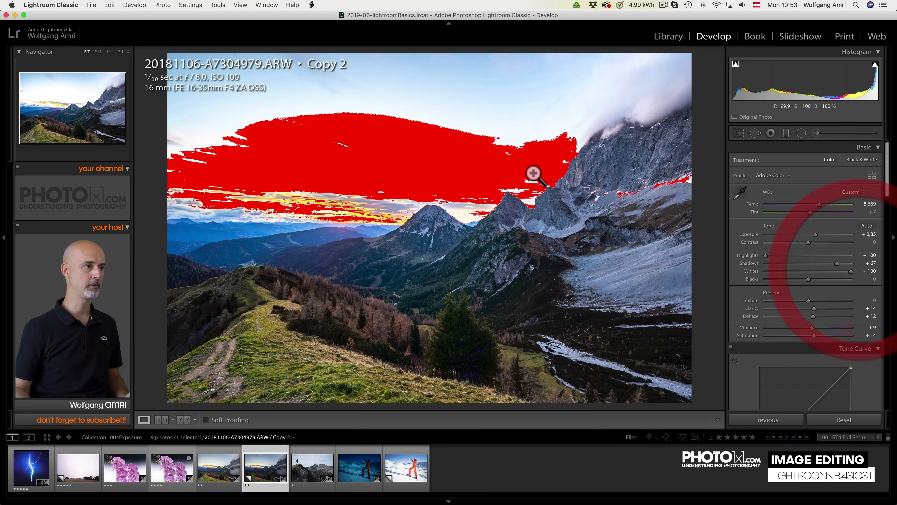
mouse_move(411, 201)
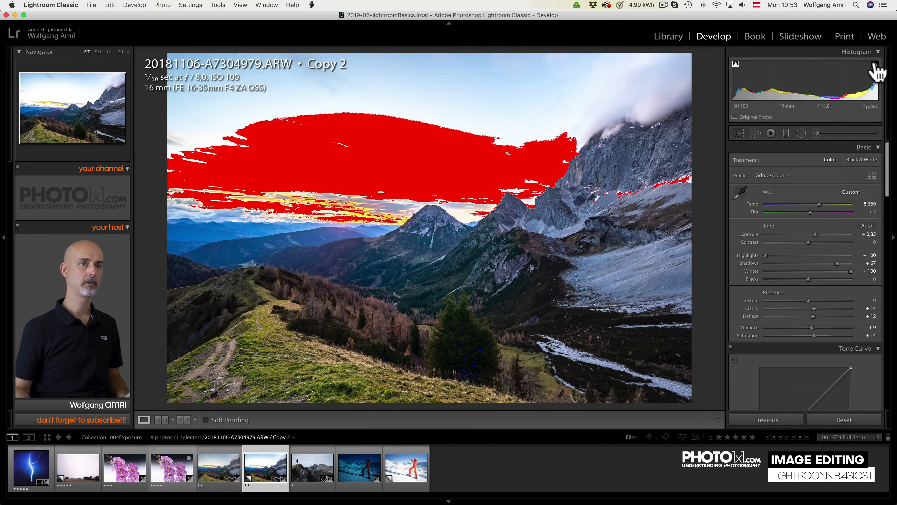
left_click(736, 63)
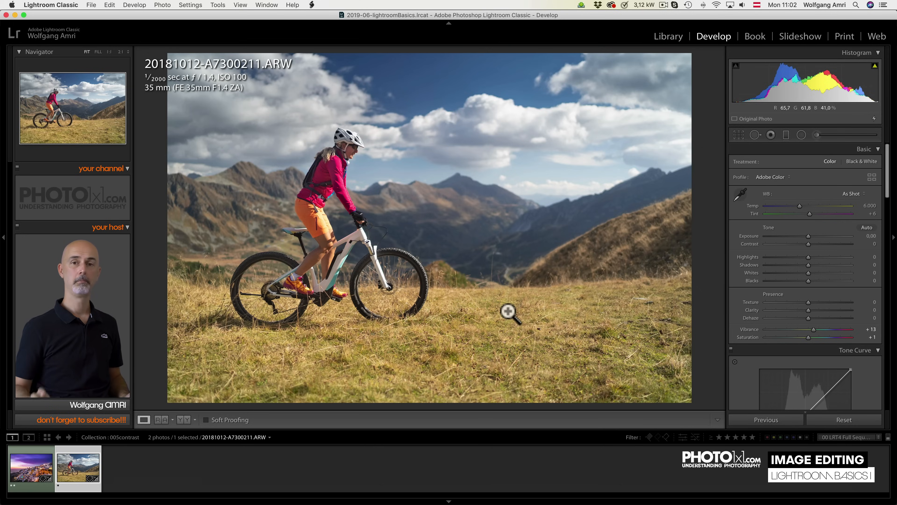
mouse_move(580, 291)
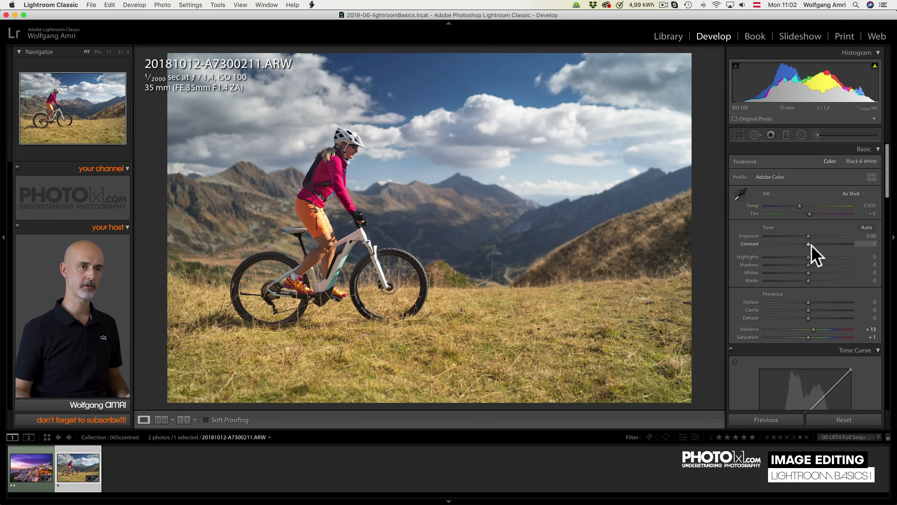
Adjust the mountain biker's contrast, then raise the village sunset's contrast slightly.
left_click_drag(809, 244, 824, 245)
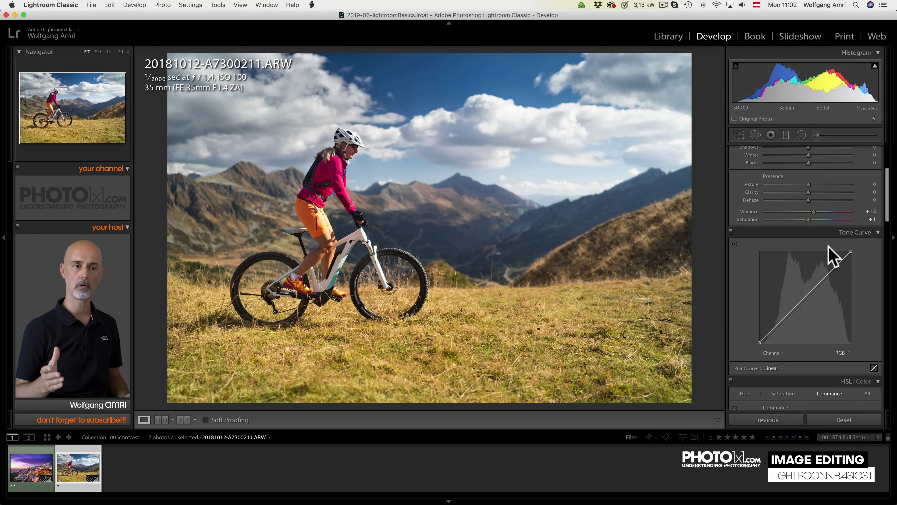
mouse_move(724, 286)
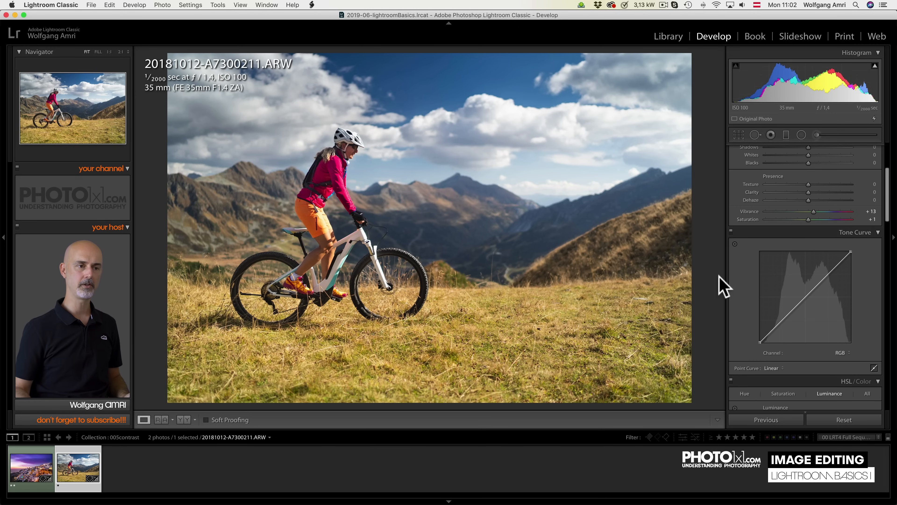
mouse_move(742, 298)
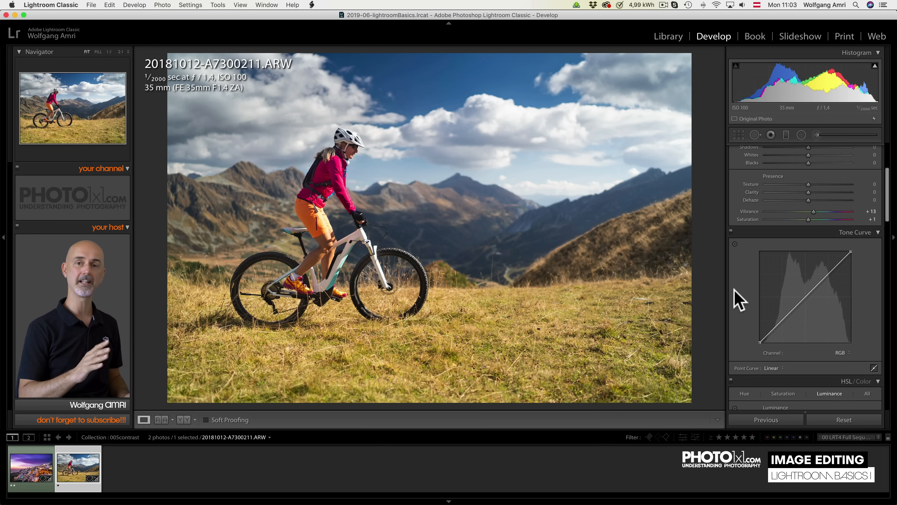
left_click(31, 468)
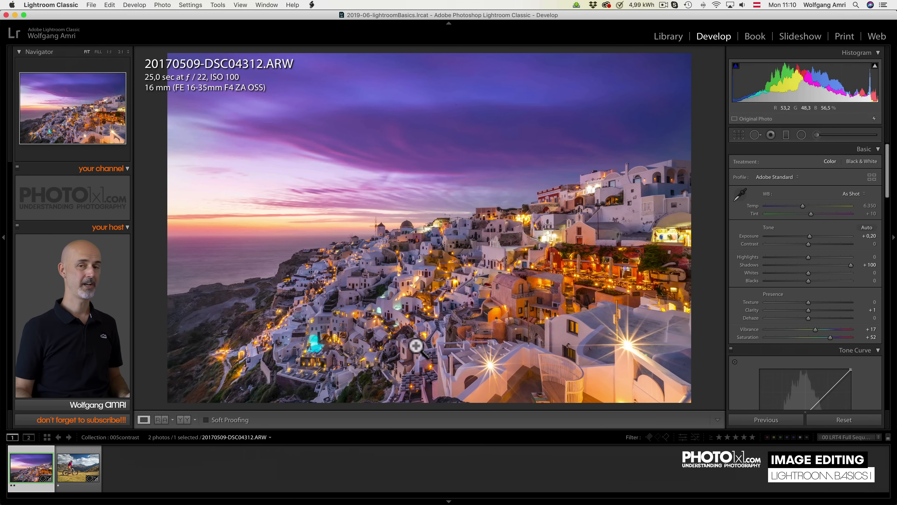
left_click_drag(809, 243, 811, 243)
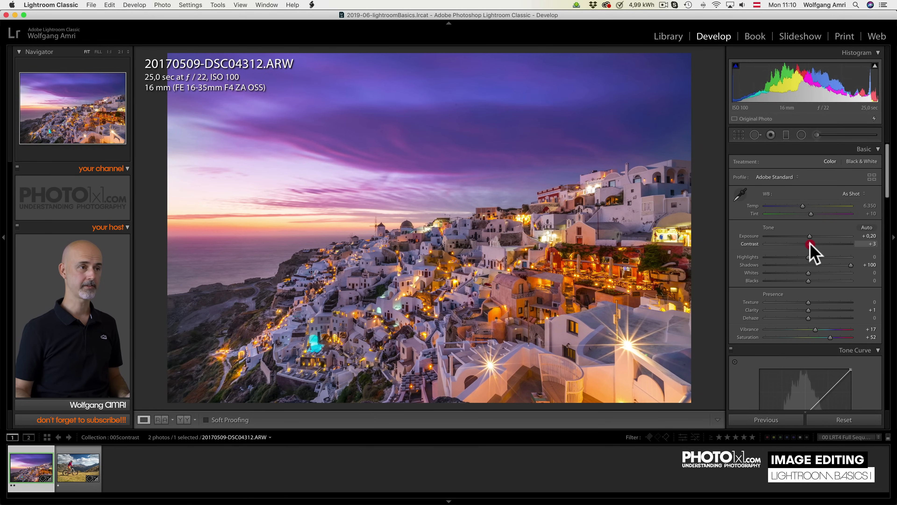
left_click_drag(807, 243, 836, 251)
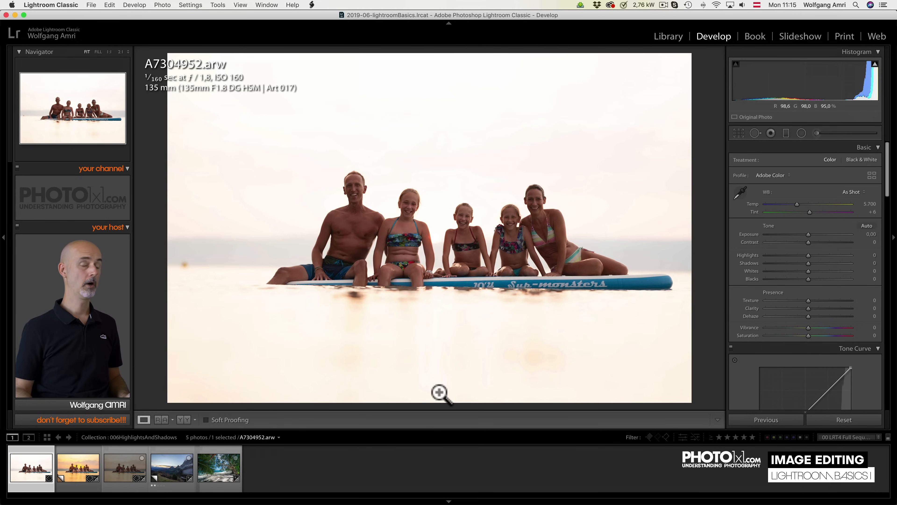
mouse_move(445, 389)
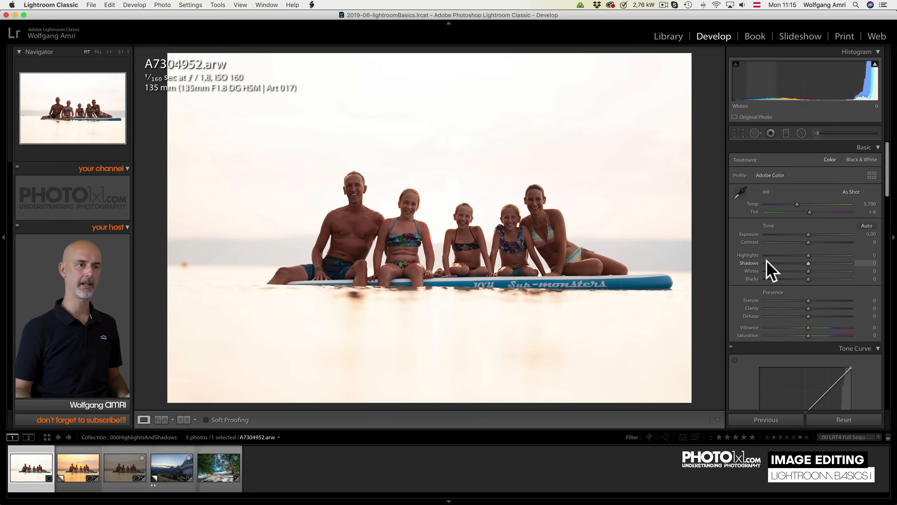
mouse_move(808, 256)
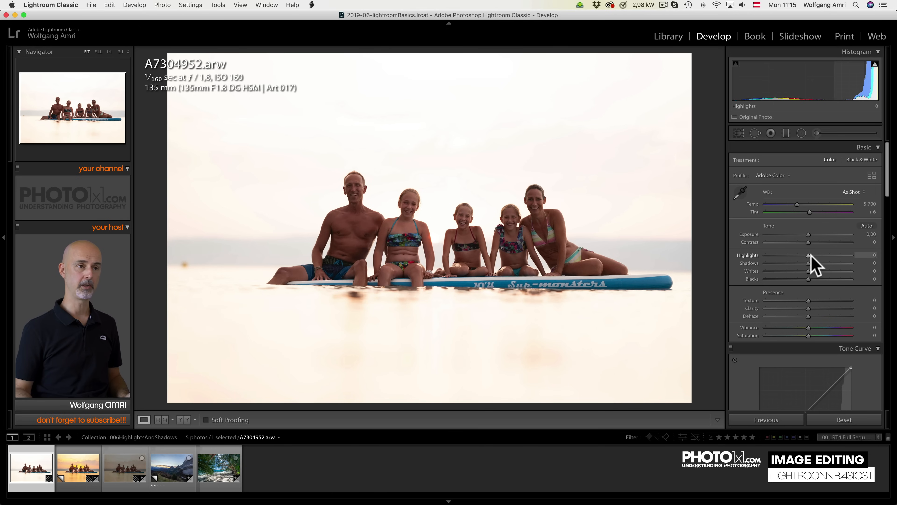
Set highlights −100, shadows +100 and exposure about −1.65 to reveal the sunset sky.
left_click_drag(808, 255, 809, 263)
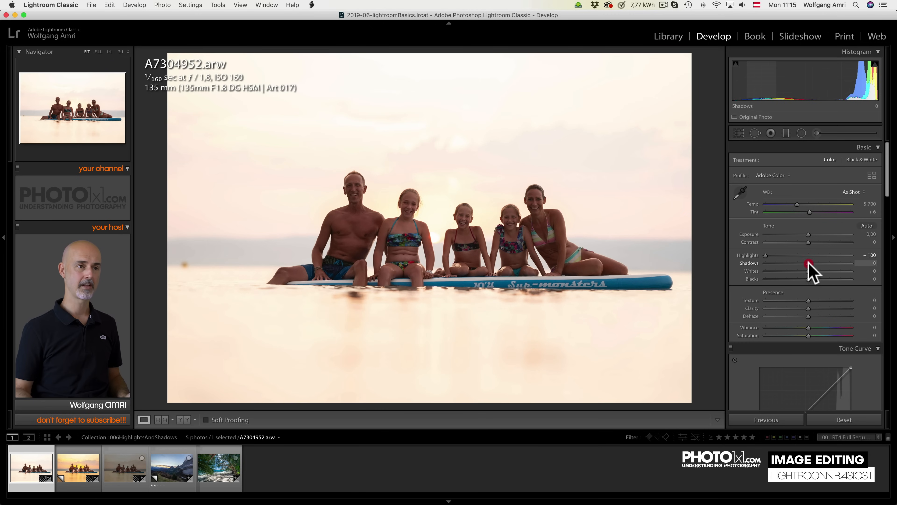
left_click_drag(809, 263, 836, 263)
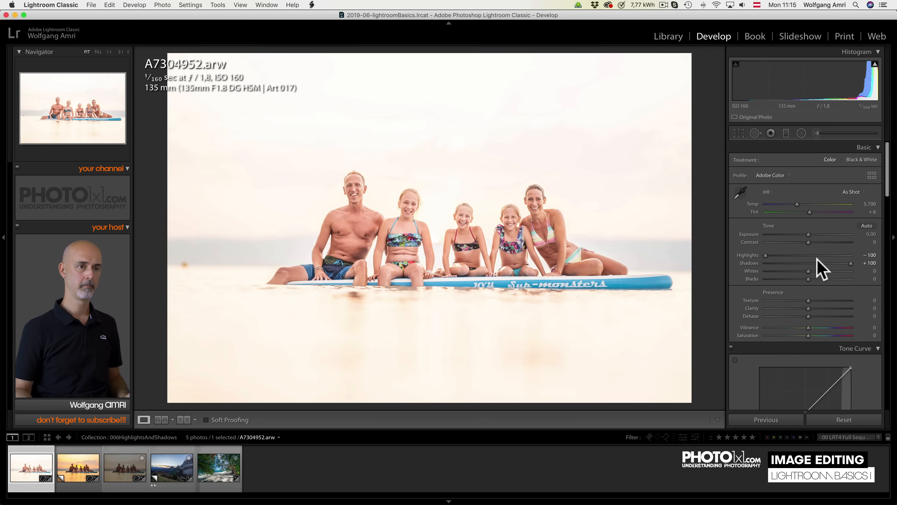
mouse_move(812, 243)
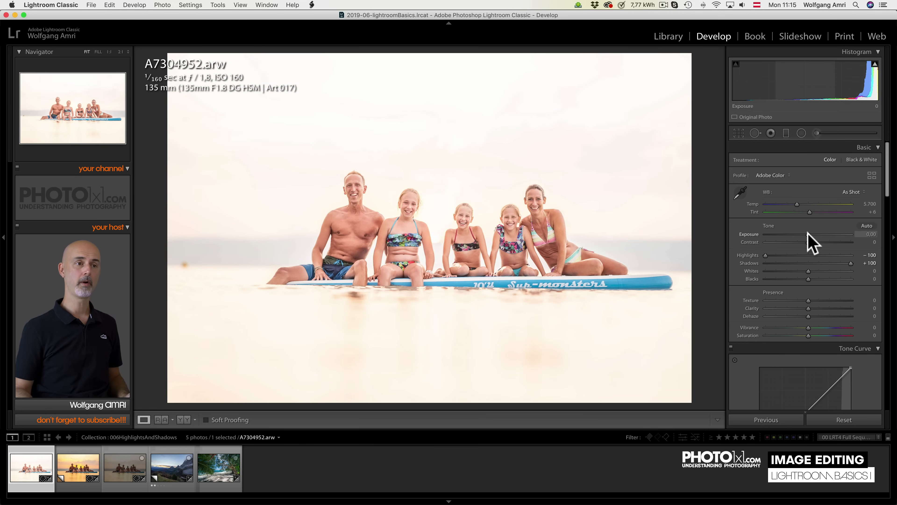
left_click_drag(830, 234, 792, 235)
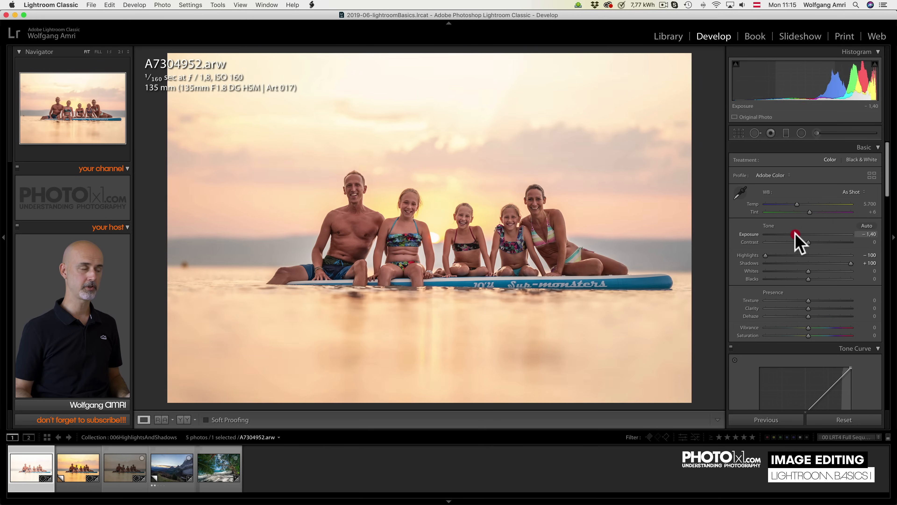
left_click_drag(793, 235, 810, 235)
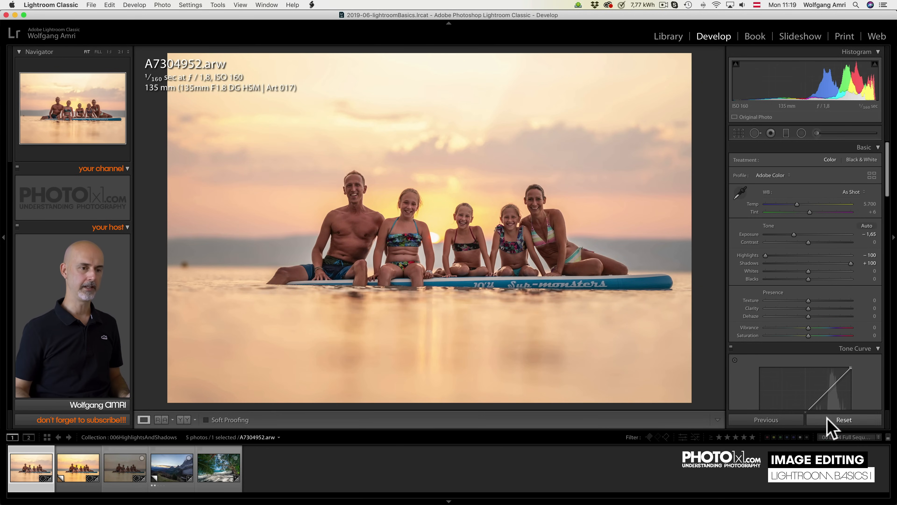
Reset the family beach photo to its original washed-out settings.
left_click(843, 419)
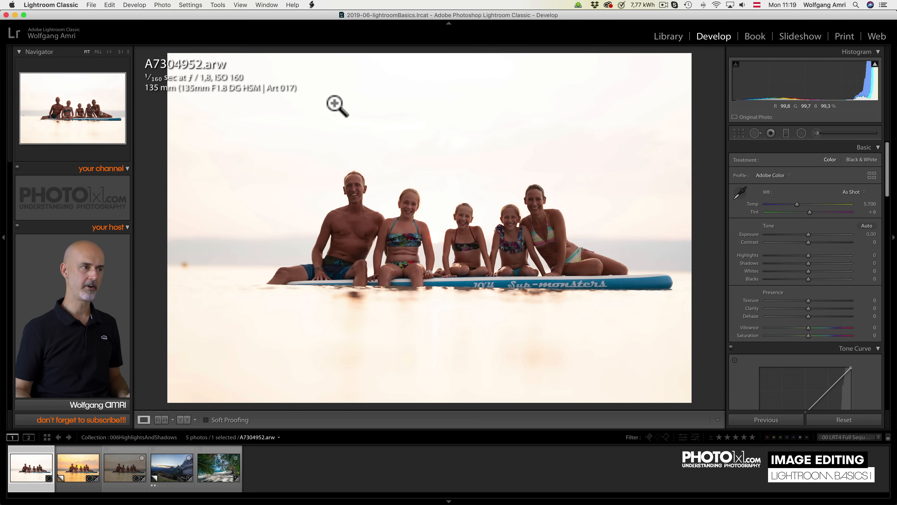
mouse_move(383, 139)
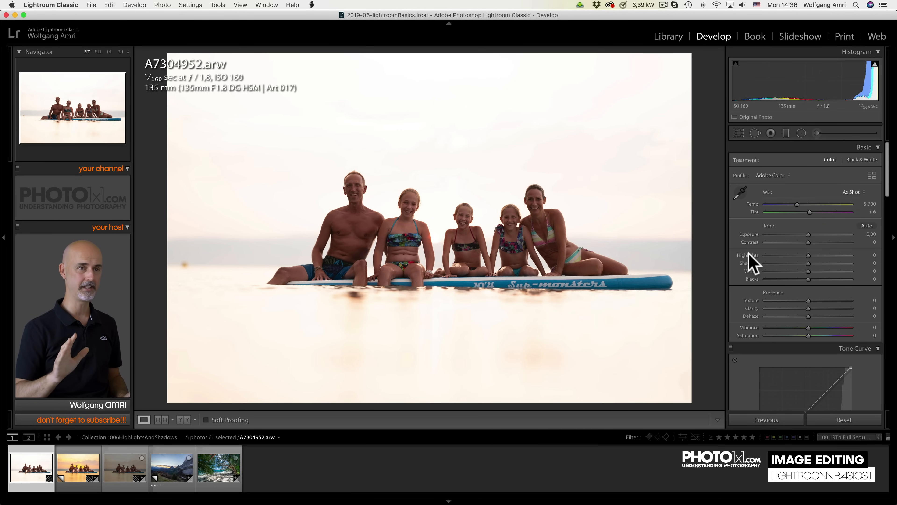
Pull highlights to −100, lower exposure to −1.70 and lift shadows to +100.
left_click_drag(808, 256, 789, 256)
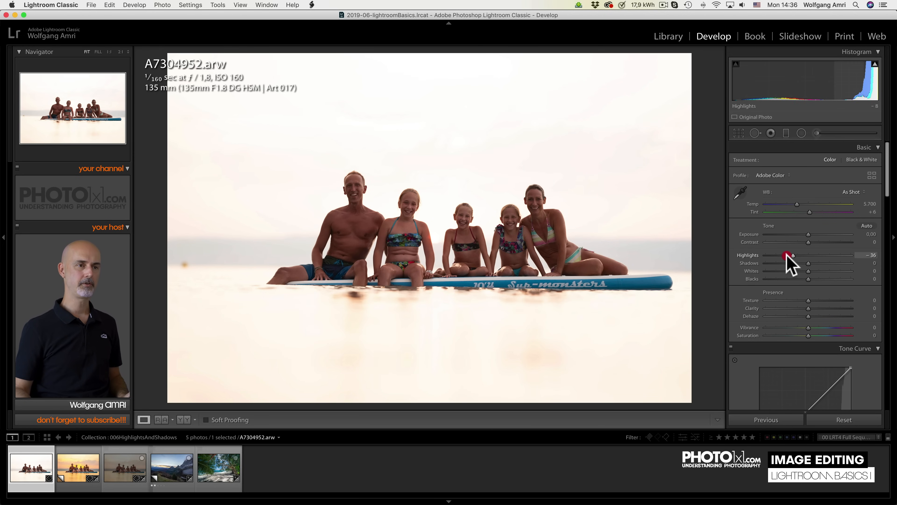
left_click_drag(788, 255, 766, 255)
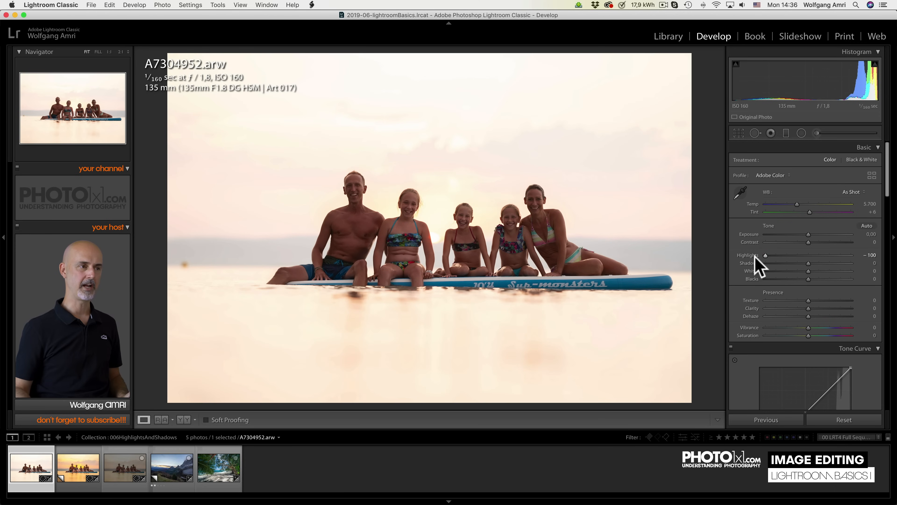
mouse_move(778, 251)
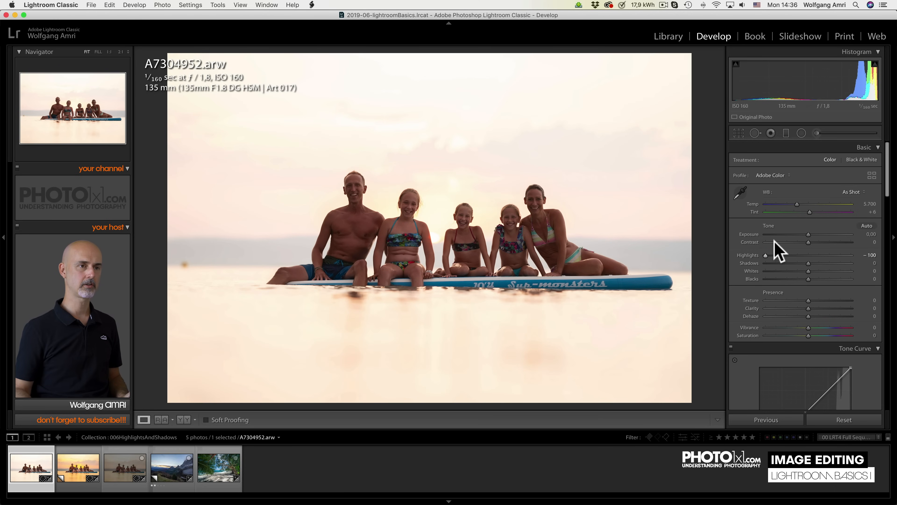
left_click_drag(809, 234, 795, 234)
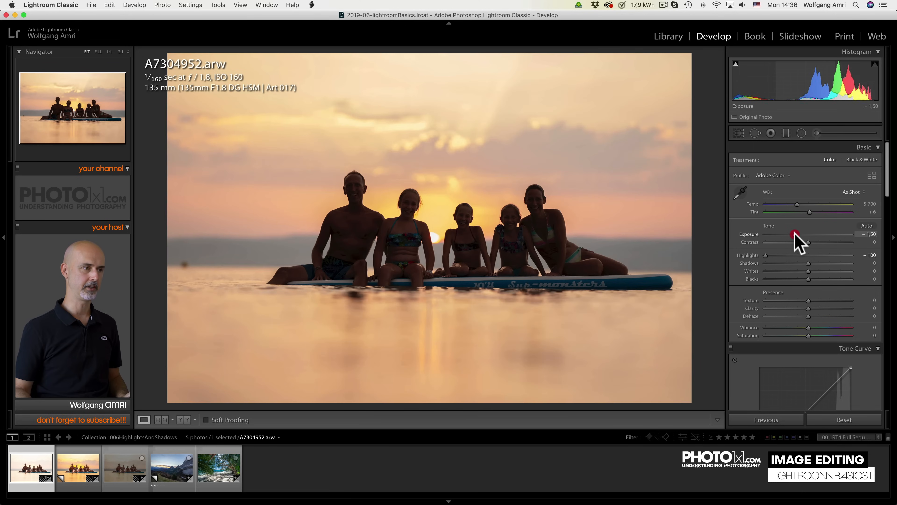
left_click_drag(795, 235, 778, 235)
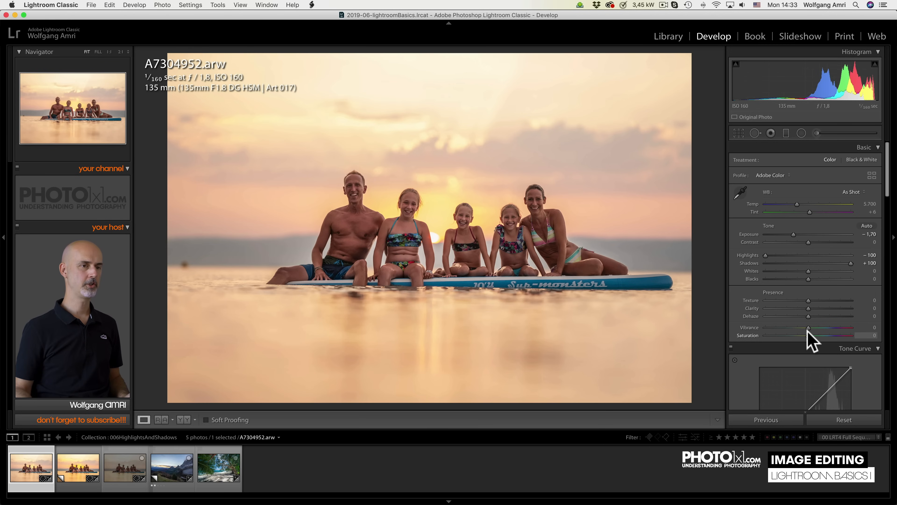
Nudge saturation up to about +14 to warm the recovered sunset.
left_click_drag(825, 335, 814, 335)
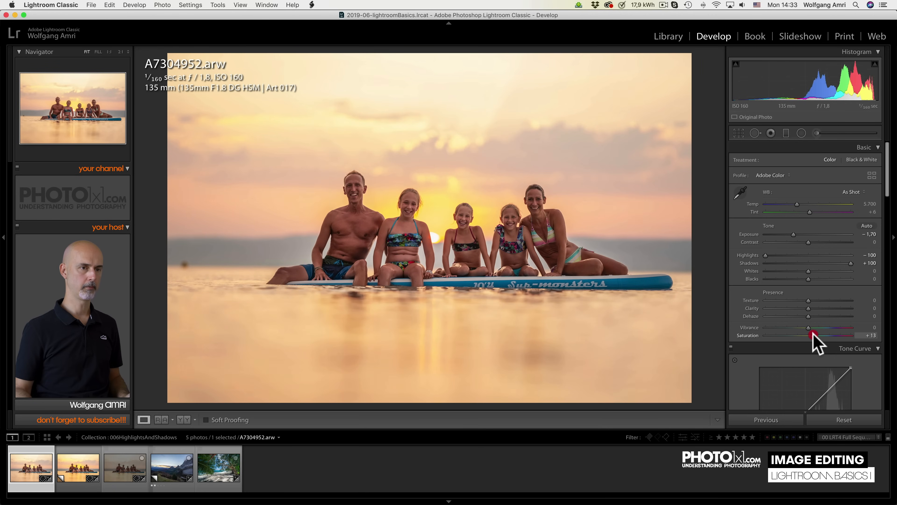
left_click_drag(814, 335, 809, 327)
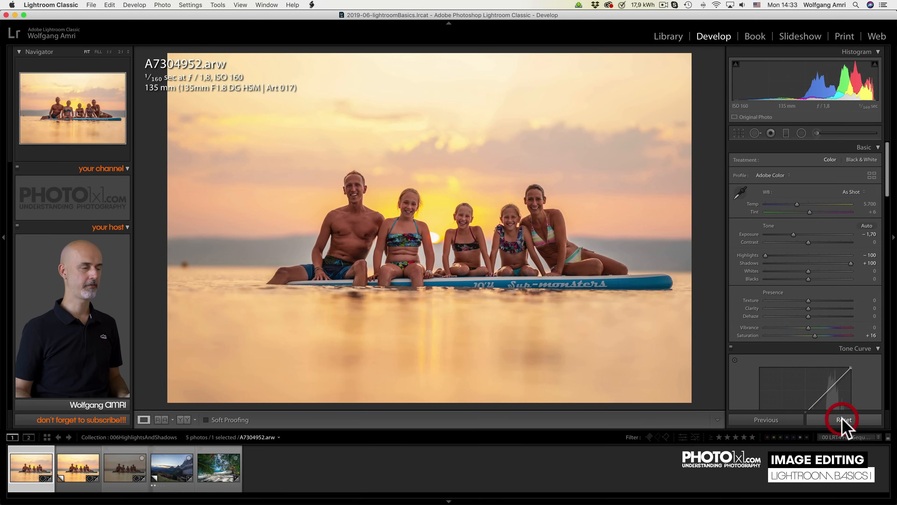
left_click(843, 420)
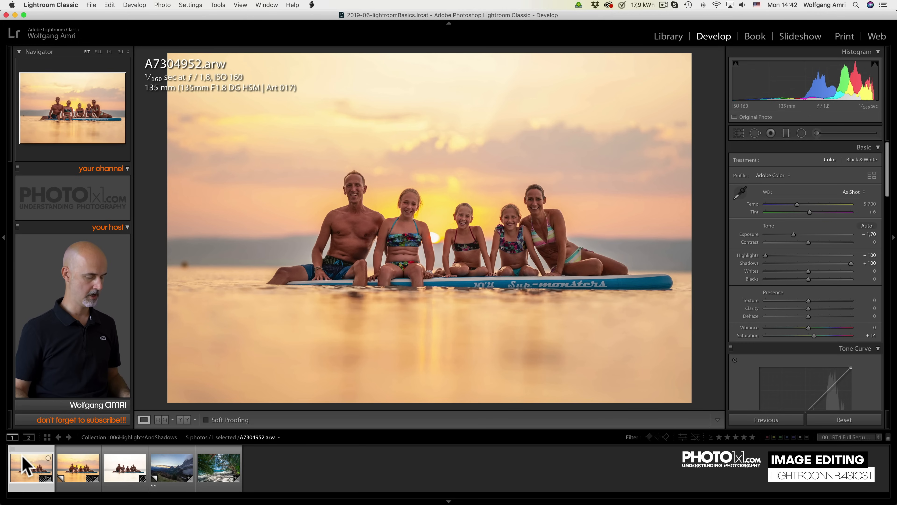
Copy the RAW photo's develop settings and switch to its unedited JPEG version.
key("cmd+c")
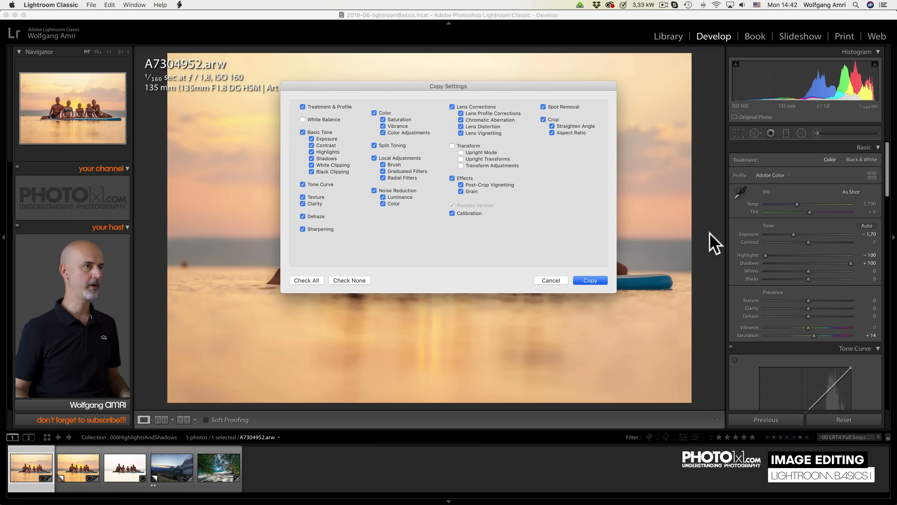
mouse_move(580, 263)
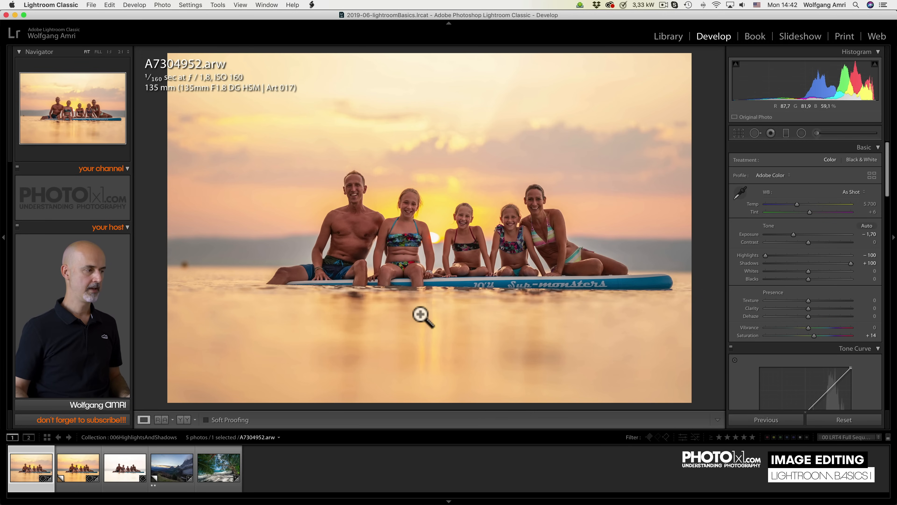
left_click(125, 467)
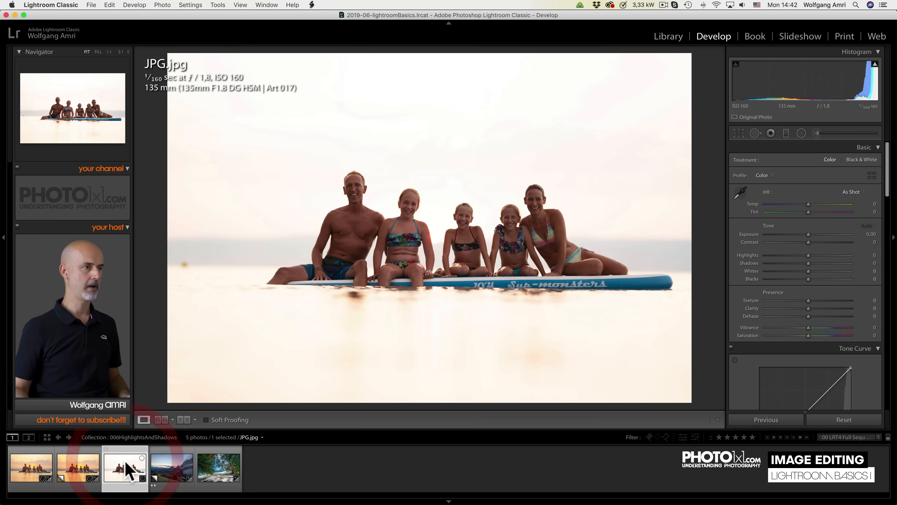
Paste the copied RAW settings onto the JPEG, then flip back to the RAW for comparison.
key("cmd+v")
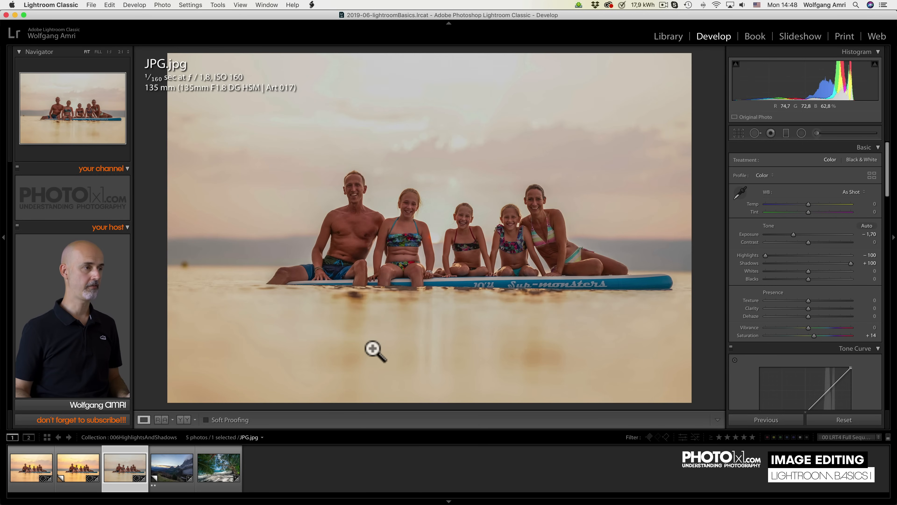
mouse_move(494, 84)
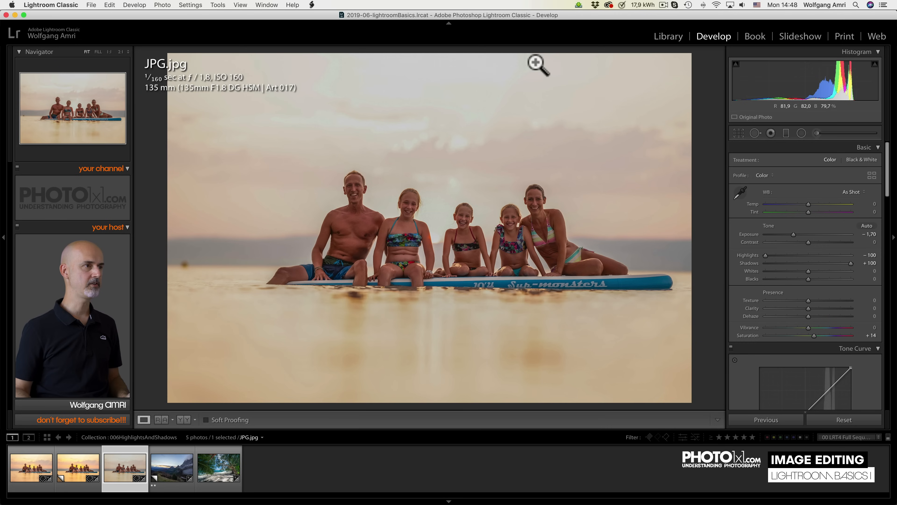
left_click(31, 466)
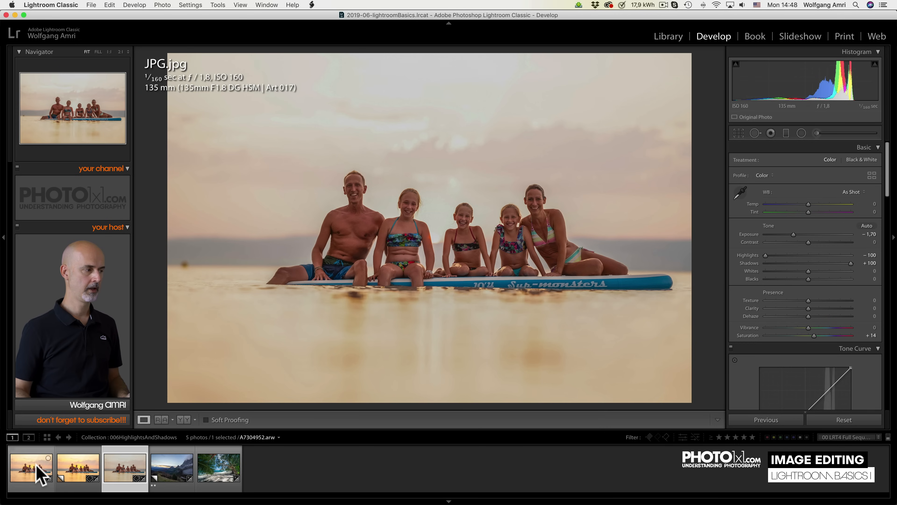
left_click(31, 467)
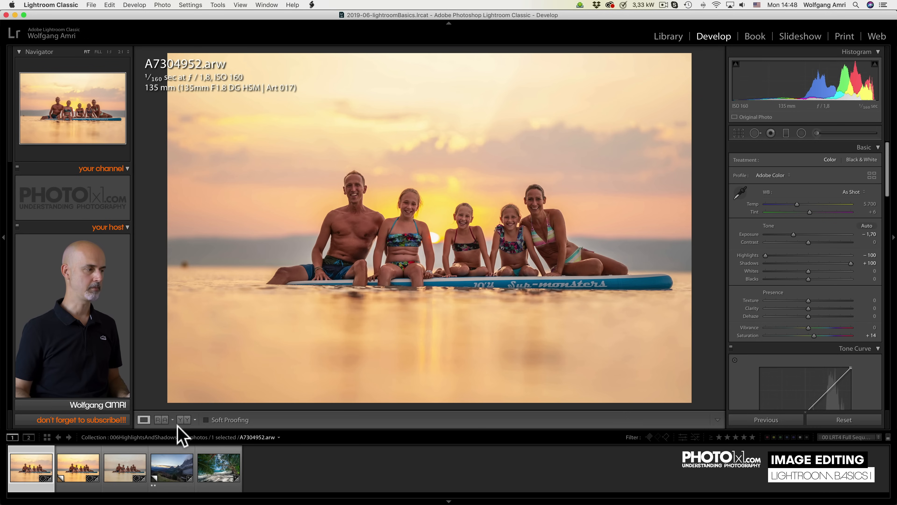
Return to the JPEG copy and pull its exposure down to −3.10.
left_click(124, 467)
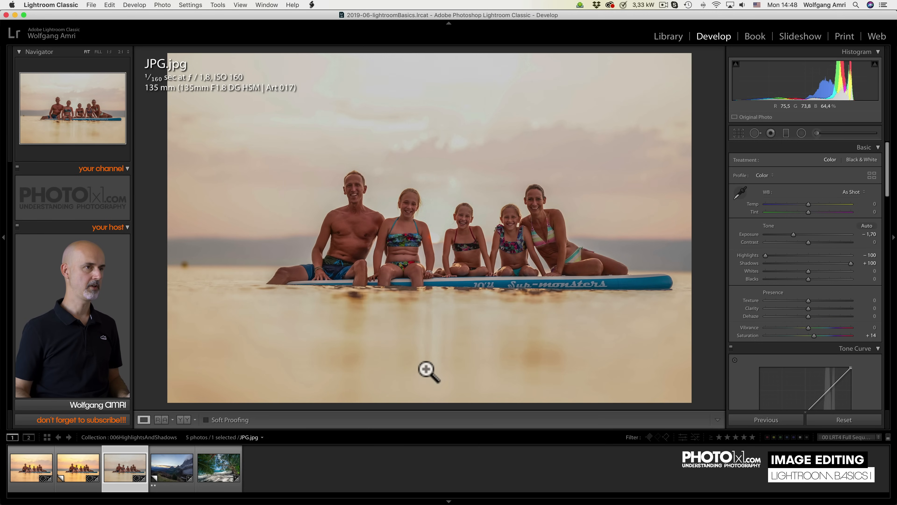
left_click_drag(794, 235, 791, 235)
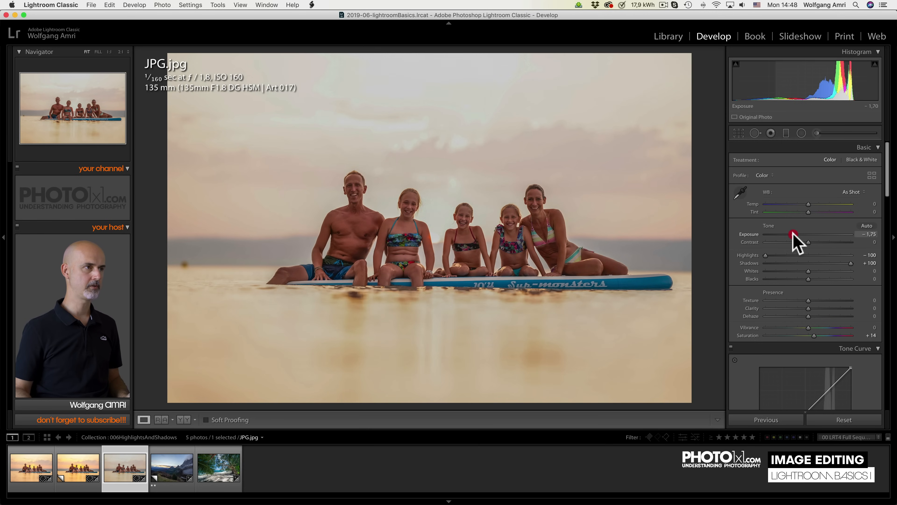
left_click_drag(793, 234, 781, 234)
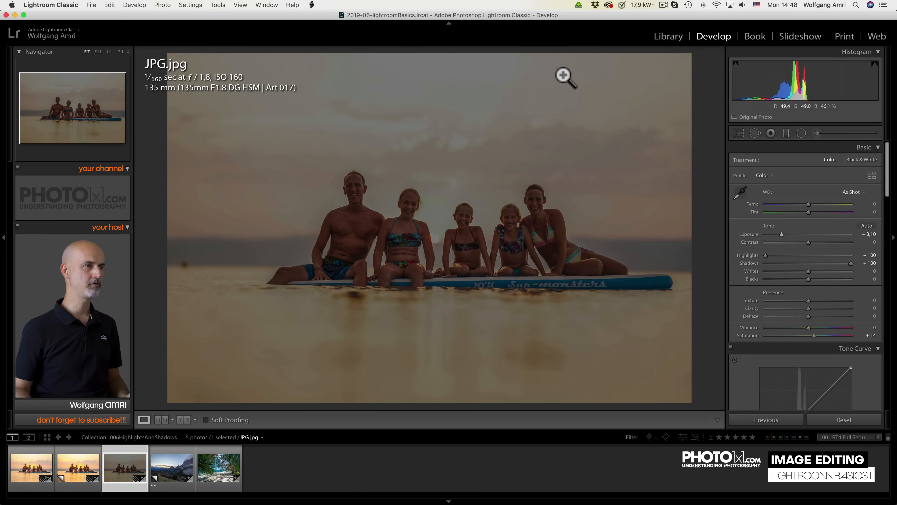
mouse_move(530, 122)
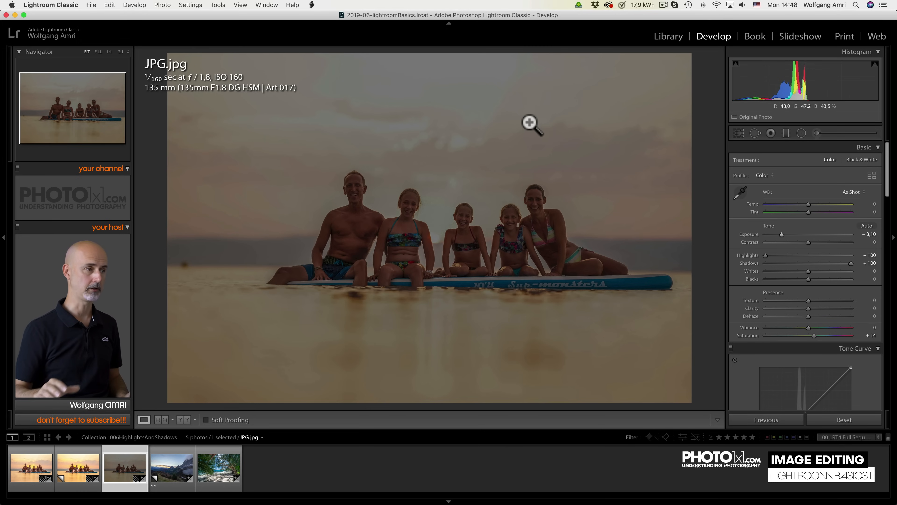
On the mountain sunset, set Shadows +65, Highlights −100 and Exposure +1.30.
left_click(171, 466)
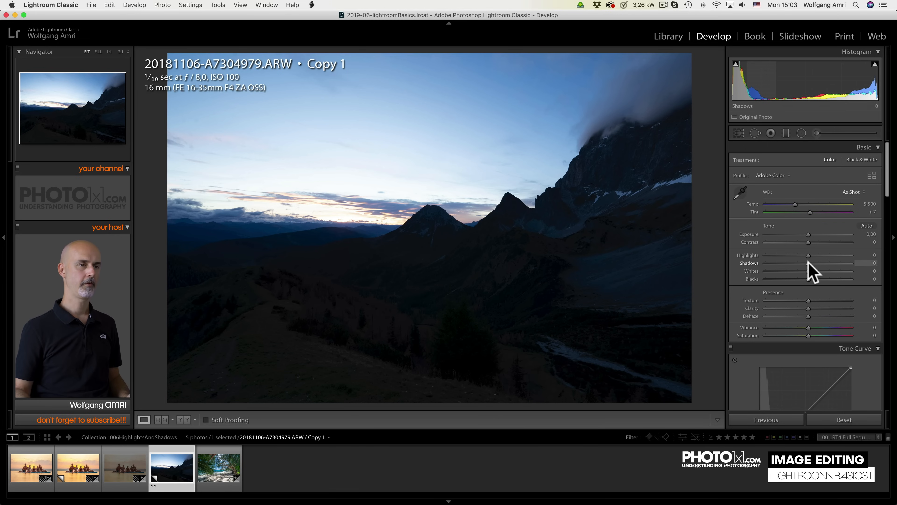
left_click_drag(809, 263, 833, 265)
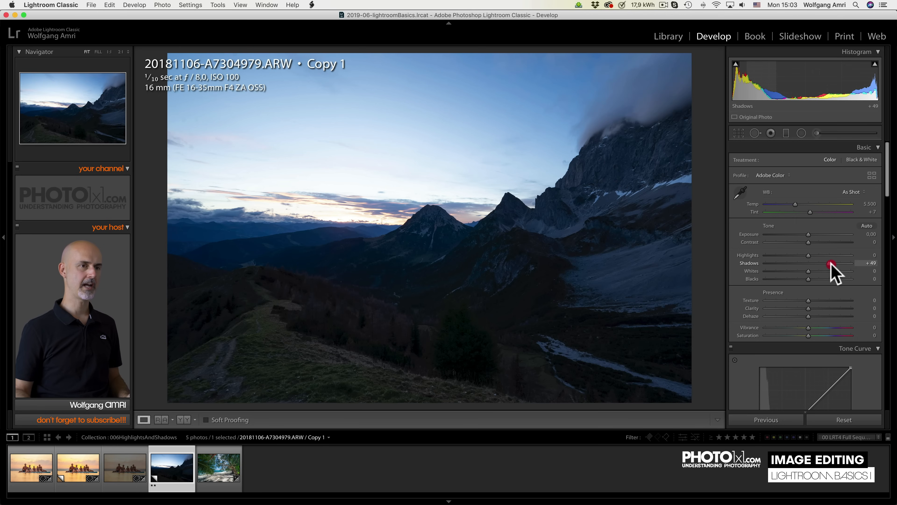
left_click_drag(831, 263, 838, 263)
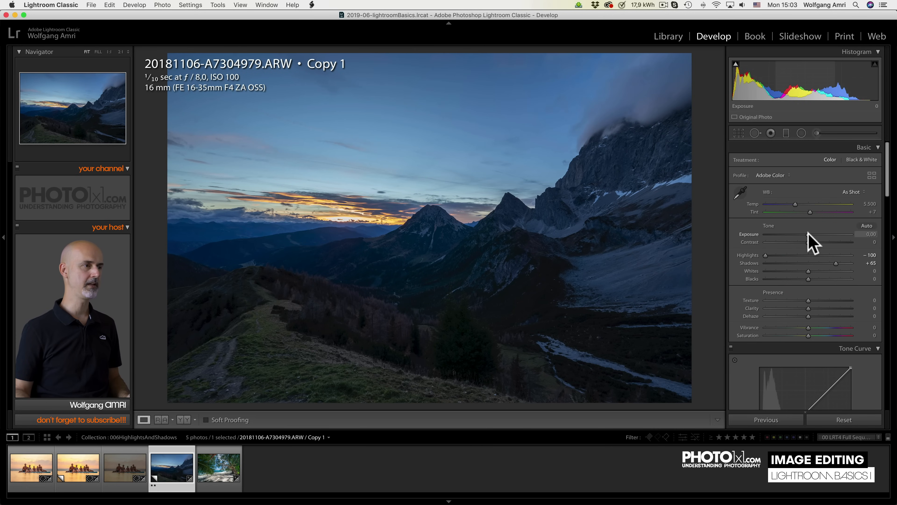
left_click_drag(809, 234, 823, 235)
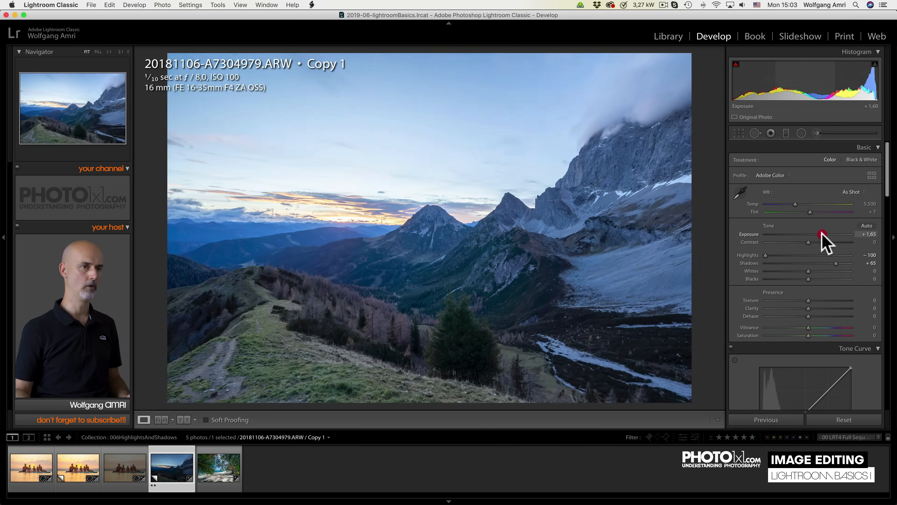
left_click_drag(823, 234, 808, 241)
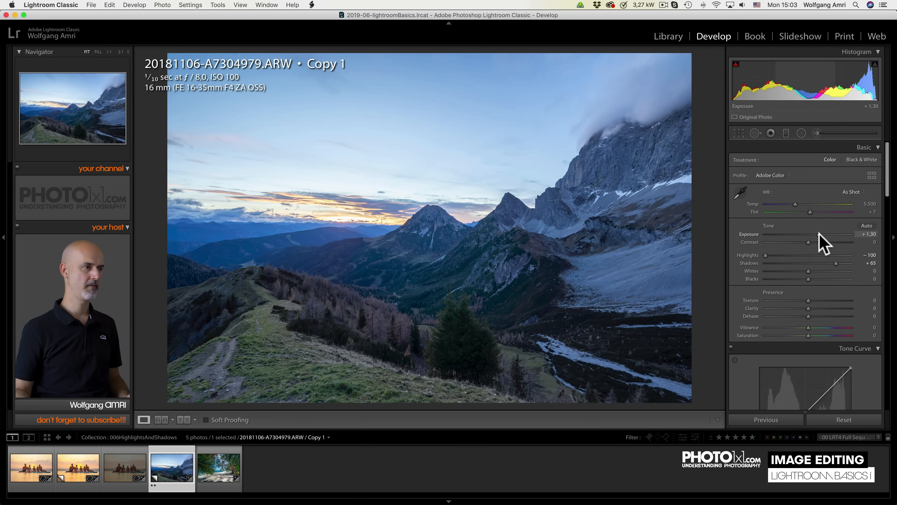
Warm the white balance to Temp 8070 and add Vibrance +12, Saturation +14.
left_click_drag(796, 204, 799, 204)
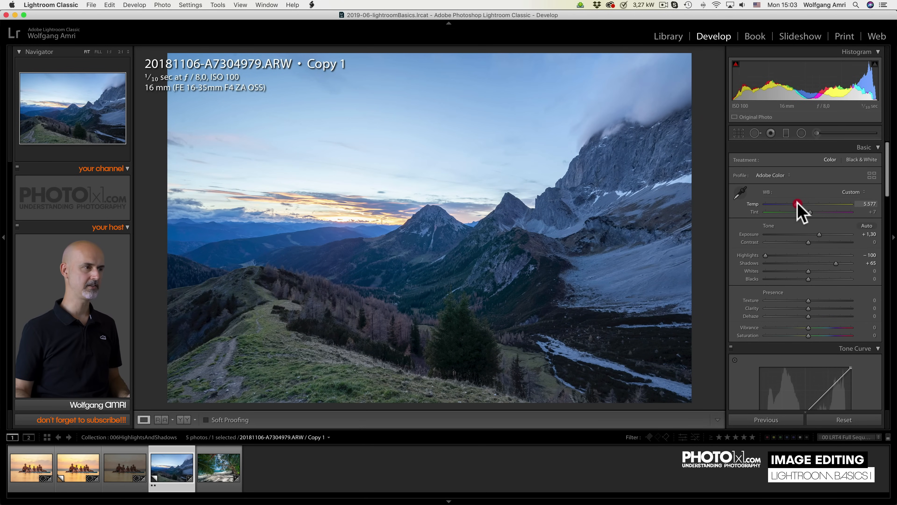
left_click_drag(798, 204, 815, 208)
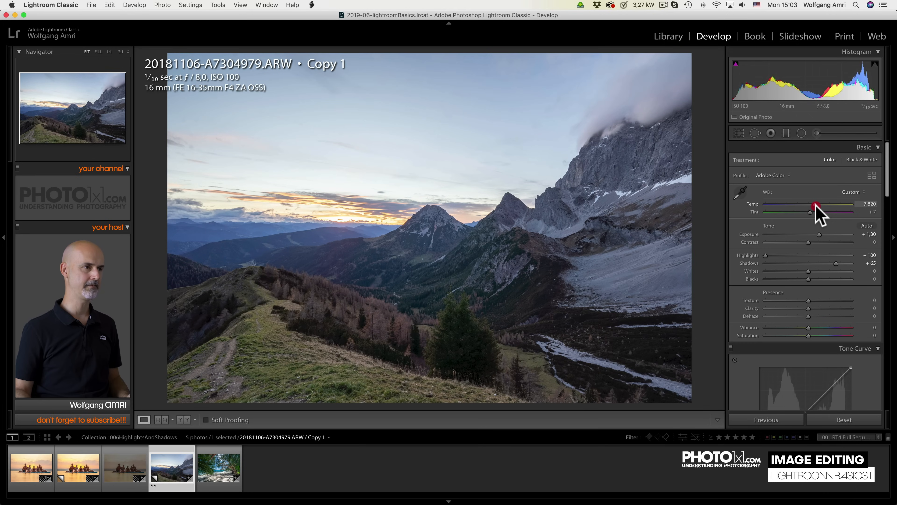
left_click_drag(815, 212, 810, 212)
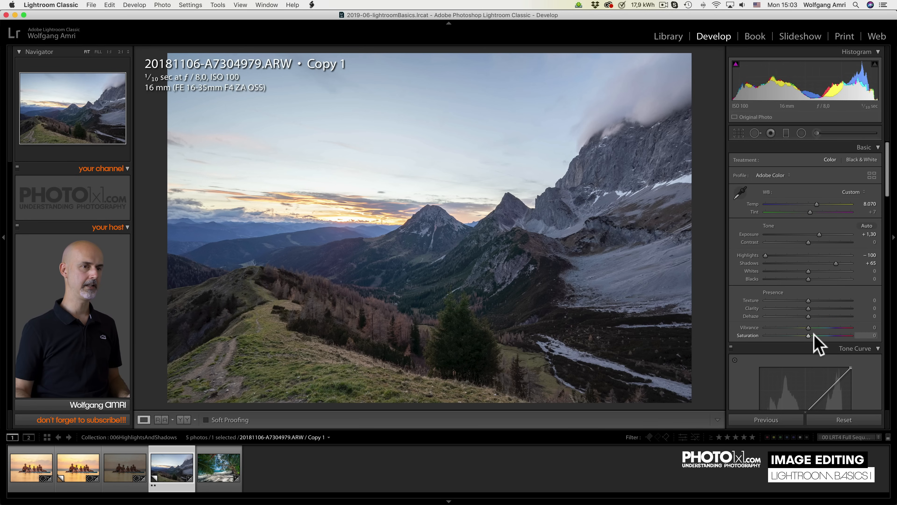
left_click_drag(810, 326, 814, 326)
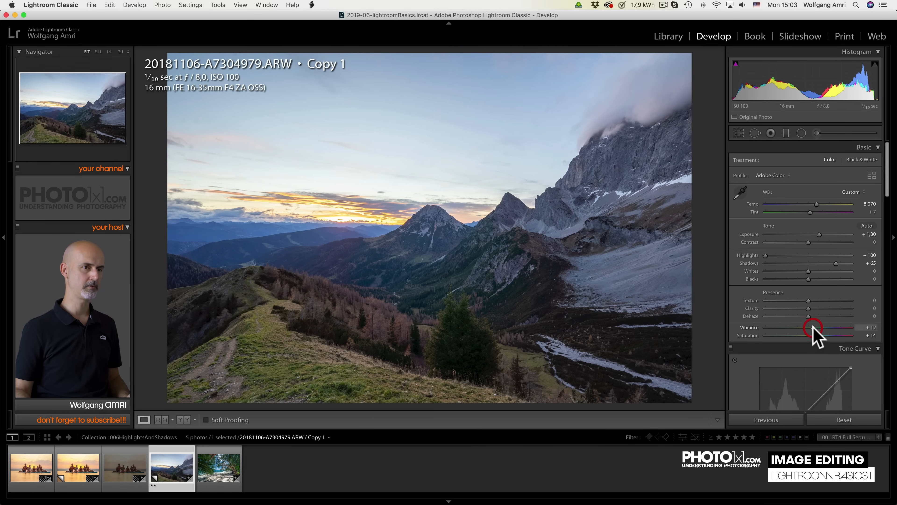
mouse_move(813, 332)
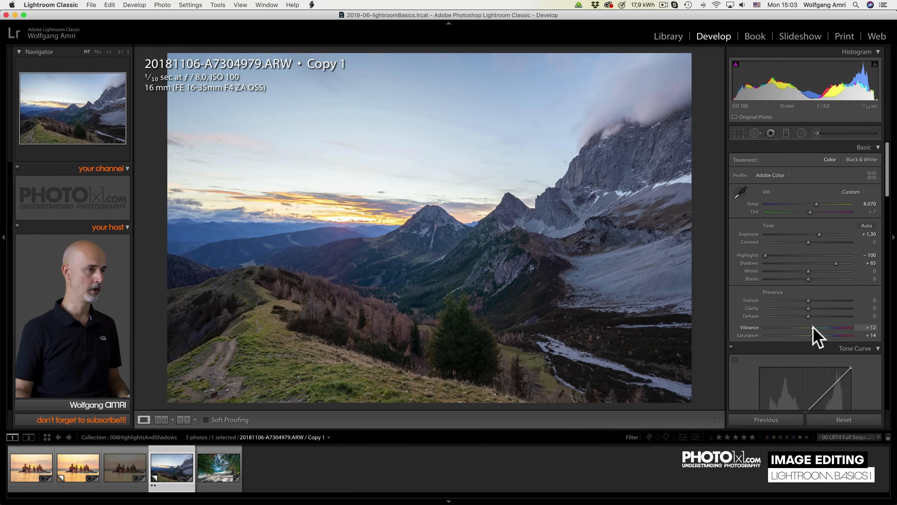
mouse_move(831, 425)
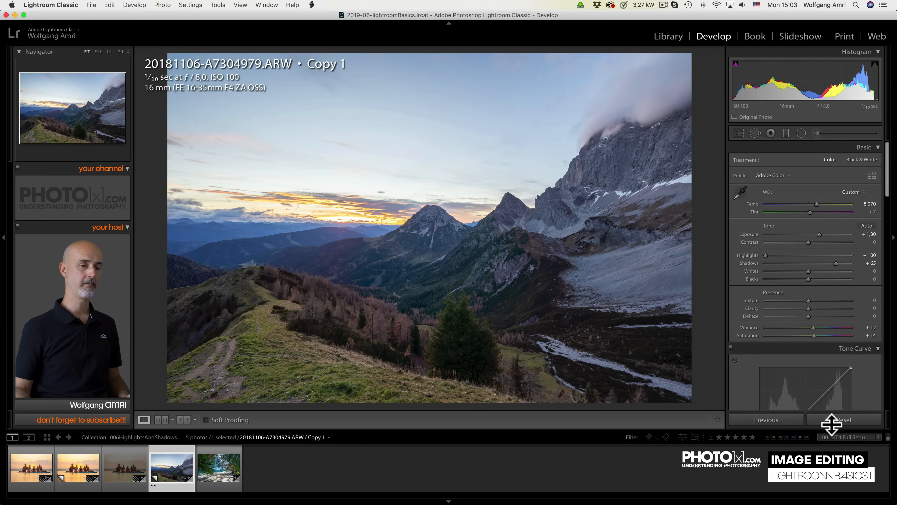
Reset to show the original, undo to restore the edits, then move to the beach photo.
left_click(843, 420)
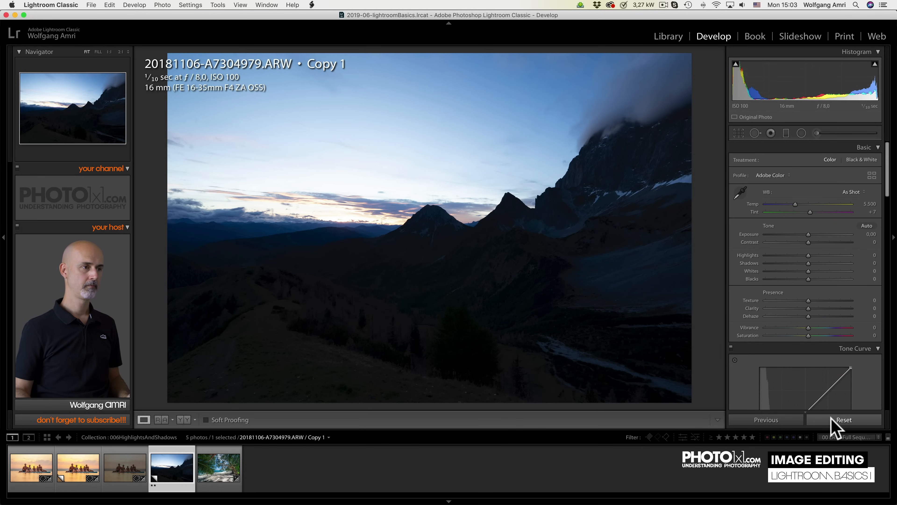
key("cmd+z")
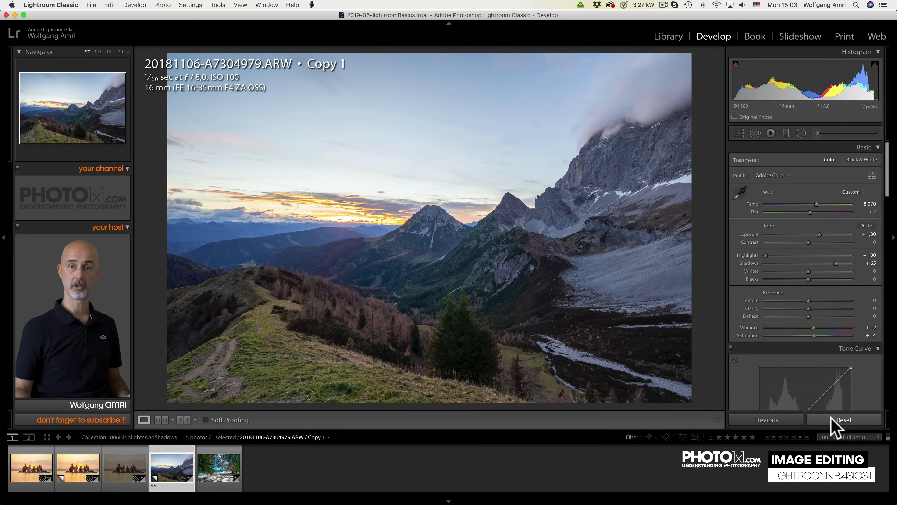
left_click(218, 466)
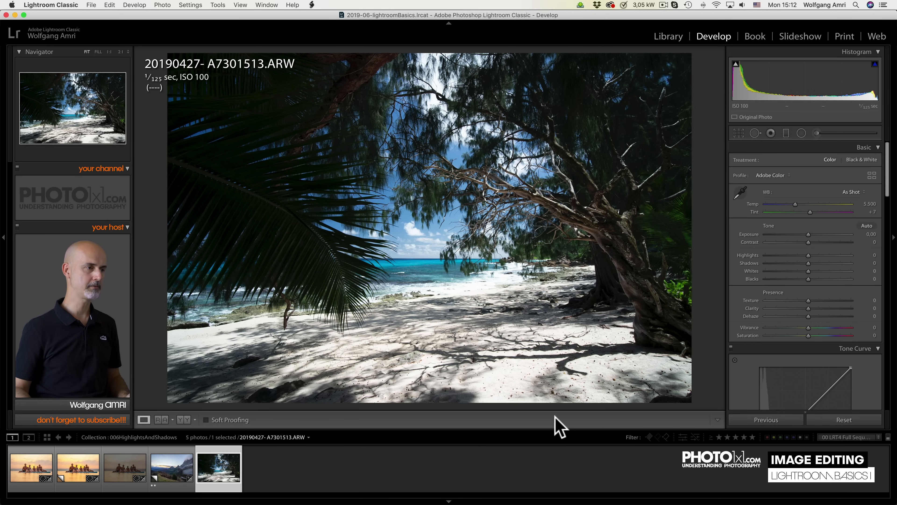
mouse_move(407, 276)
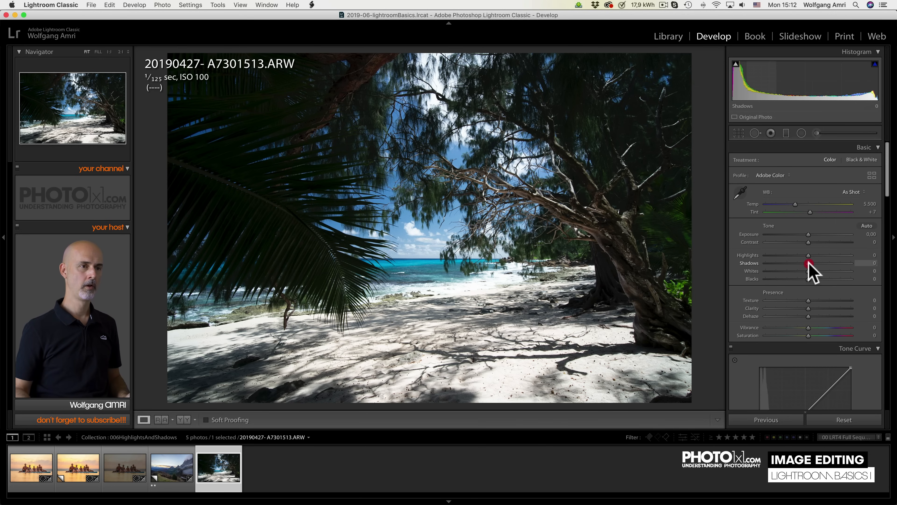
left_click_drag(808, 263, 866, 263)
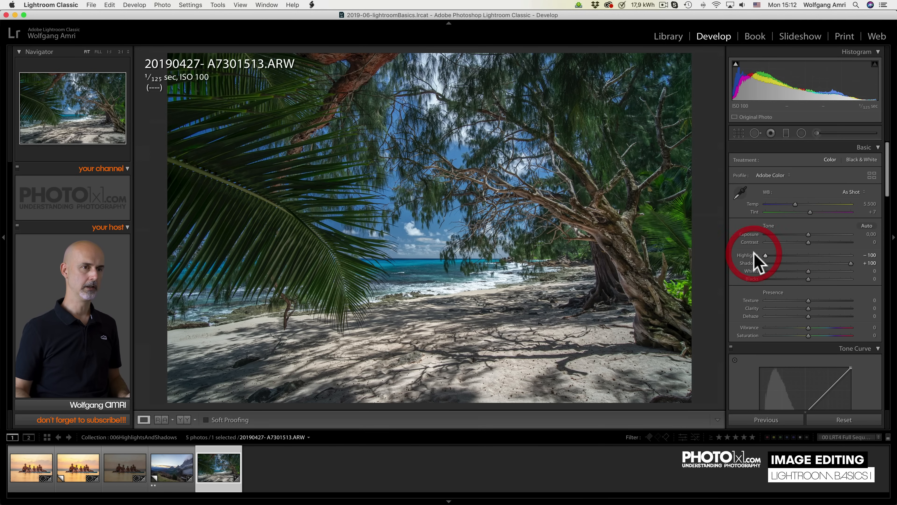
left_click_drag(807, 233, 812, 234)
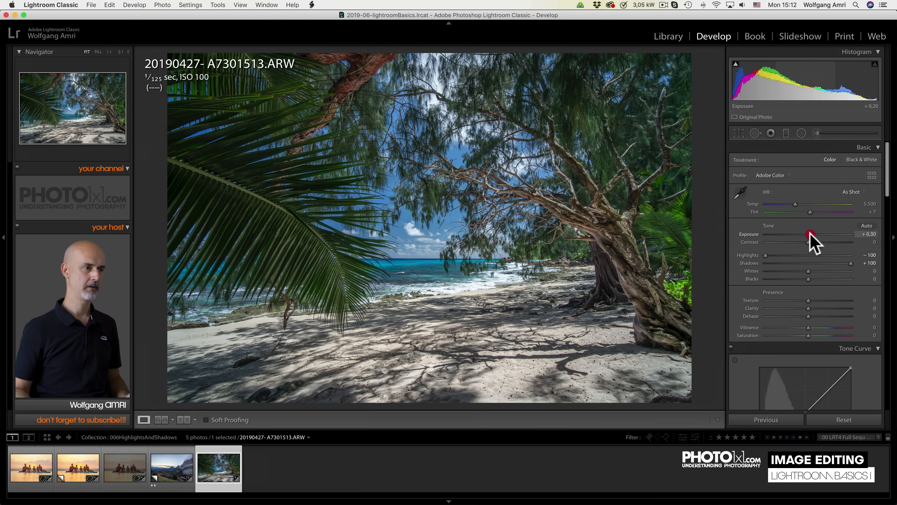
left_click_drag(808, 234, 813, 234)
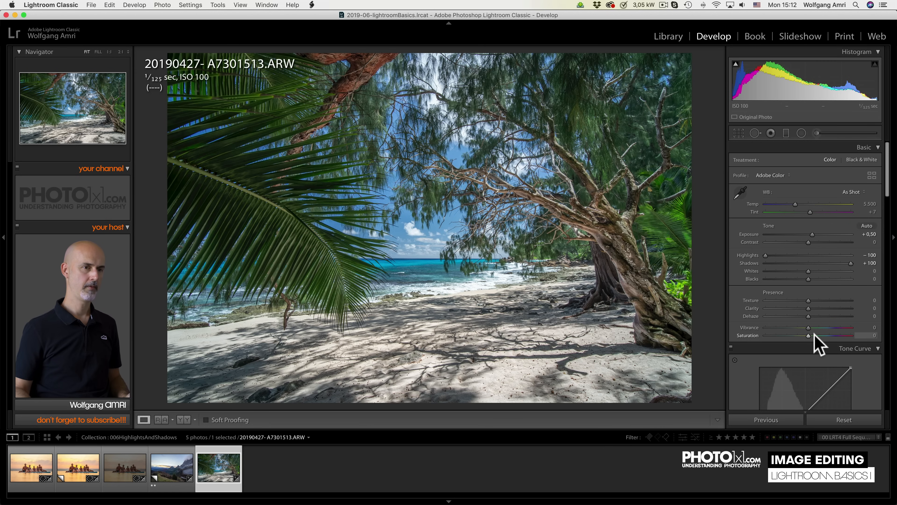
left_click_drag(808, 336, 814, 335)
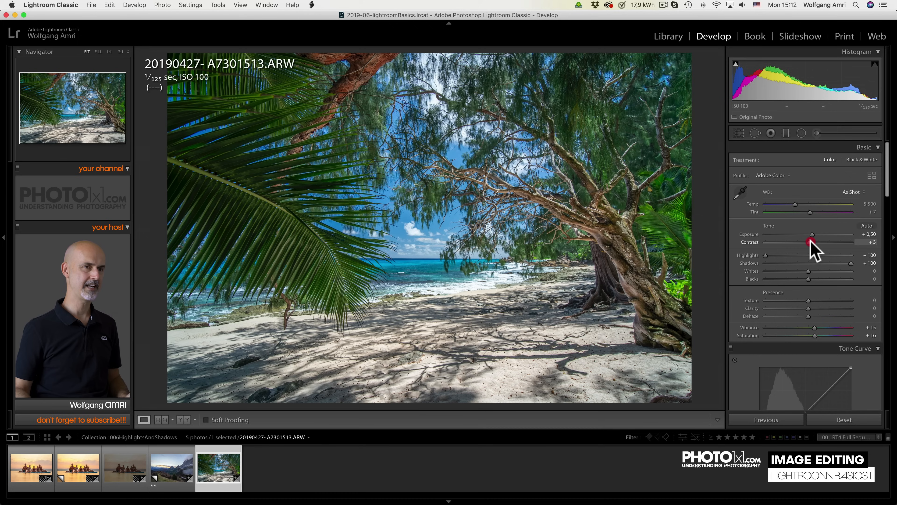
left_click_drag(807, 242, 817, 241)
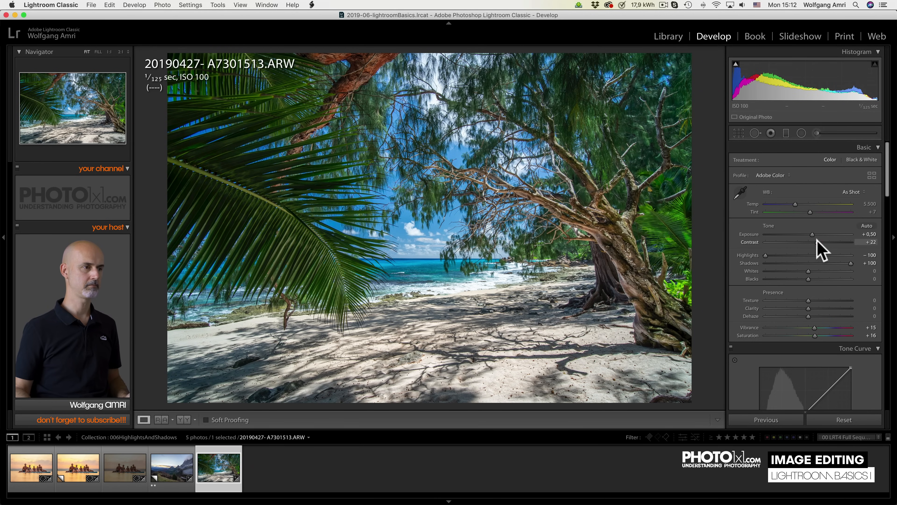
left_click(844, 419)
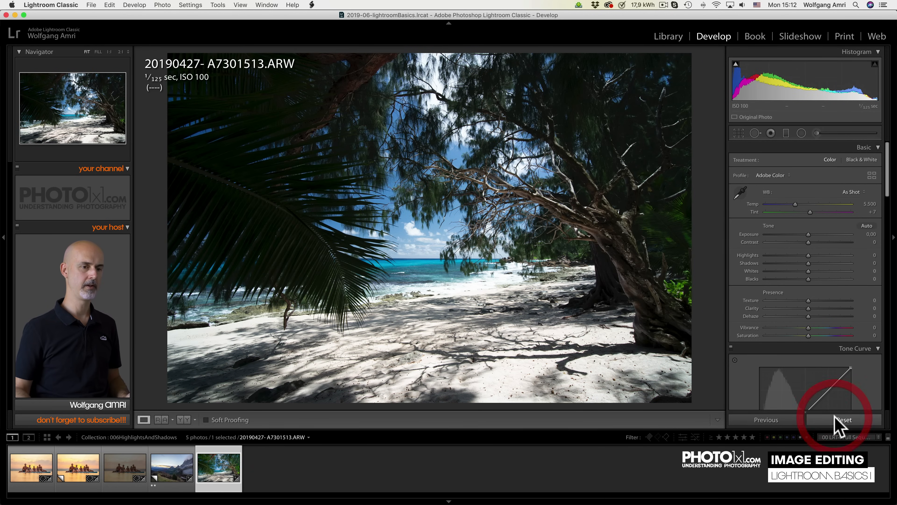